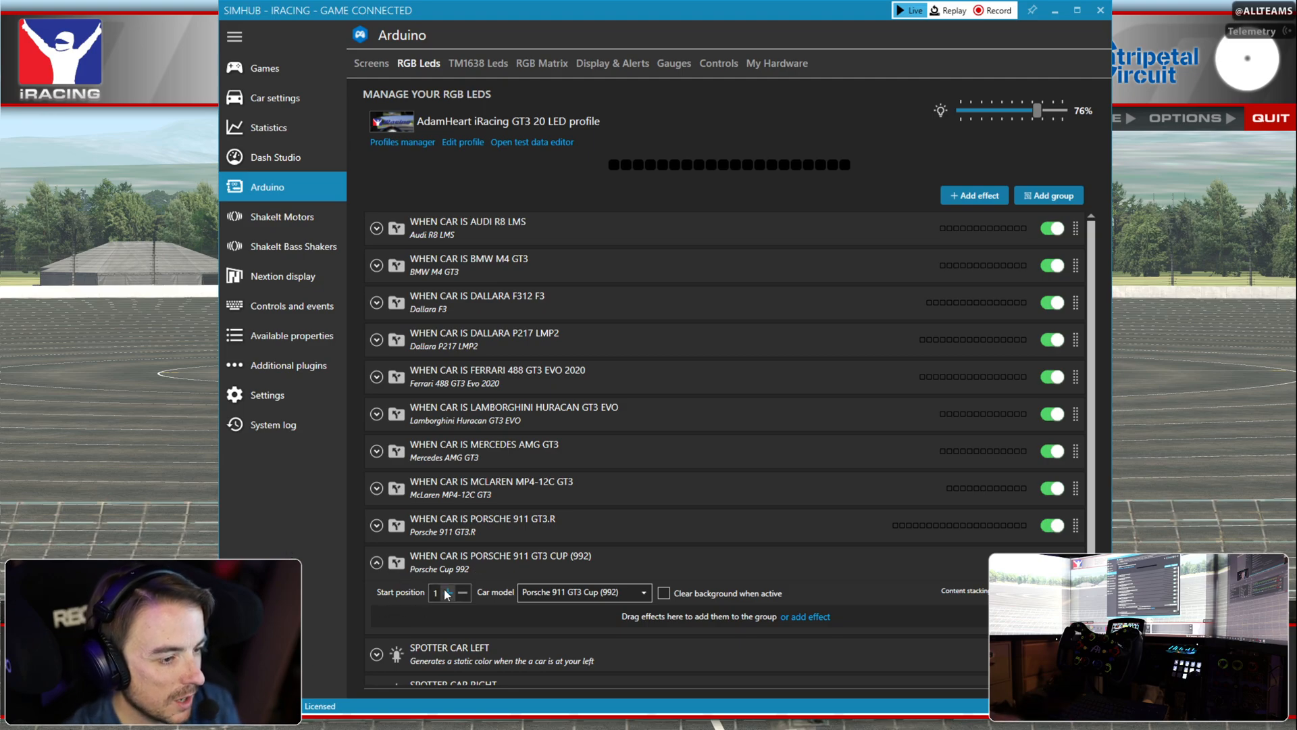
- Raise the Porsche 911 GT3 Cup (992) LED group's start position to 3
{"action": "left_click", "coordinate": [450, 589]}
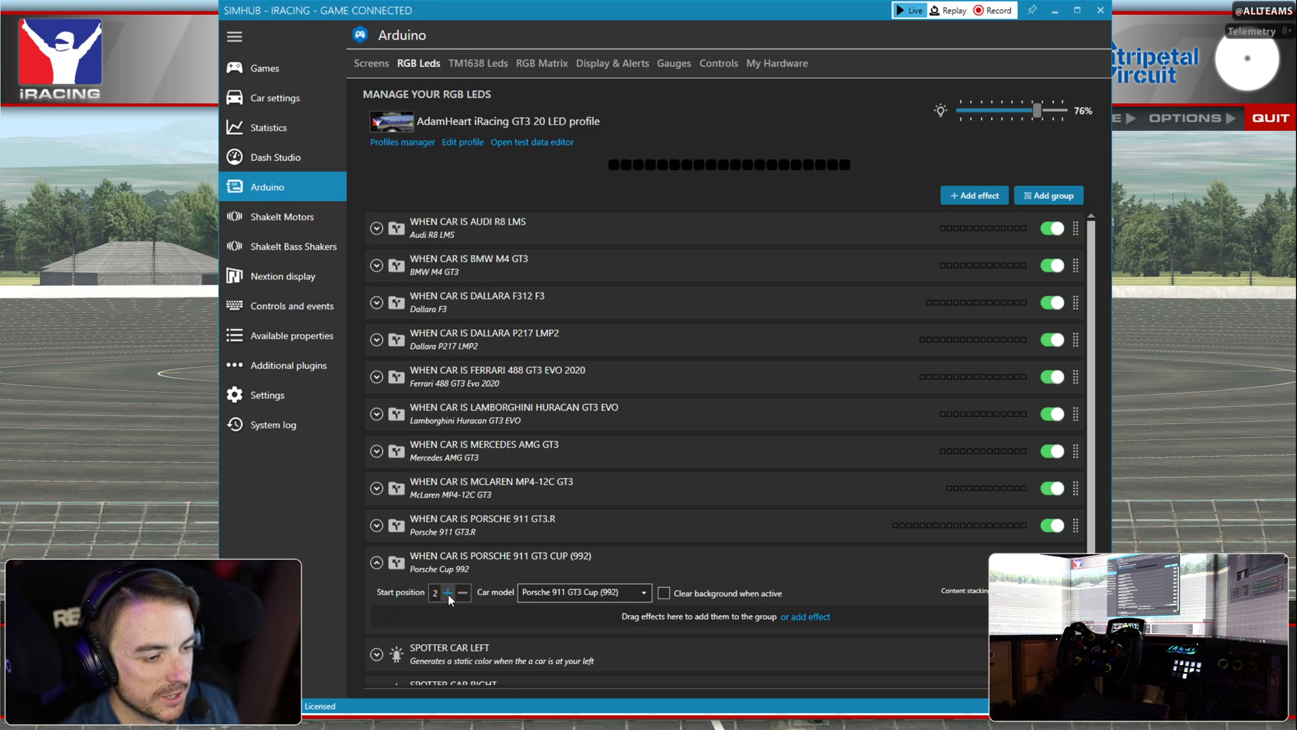
{"action": "left_click", "coordinate": [449, 593]}
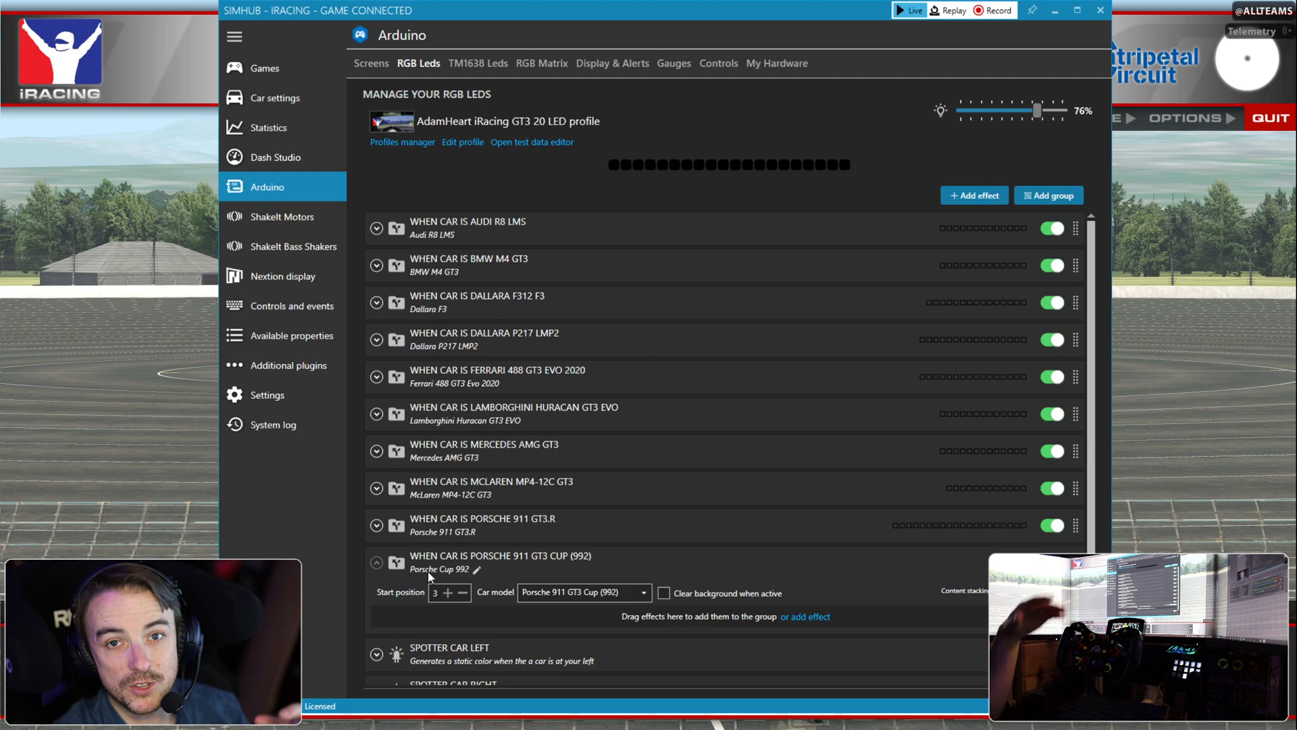
{"action": "scroll", "scroll_direction": "down", "scroll_amount": 3}
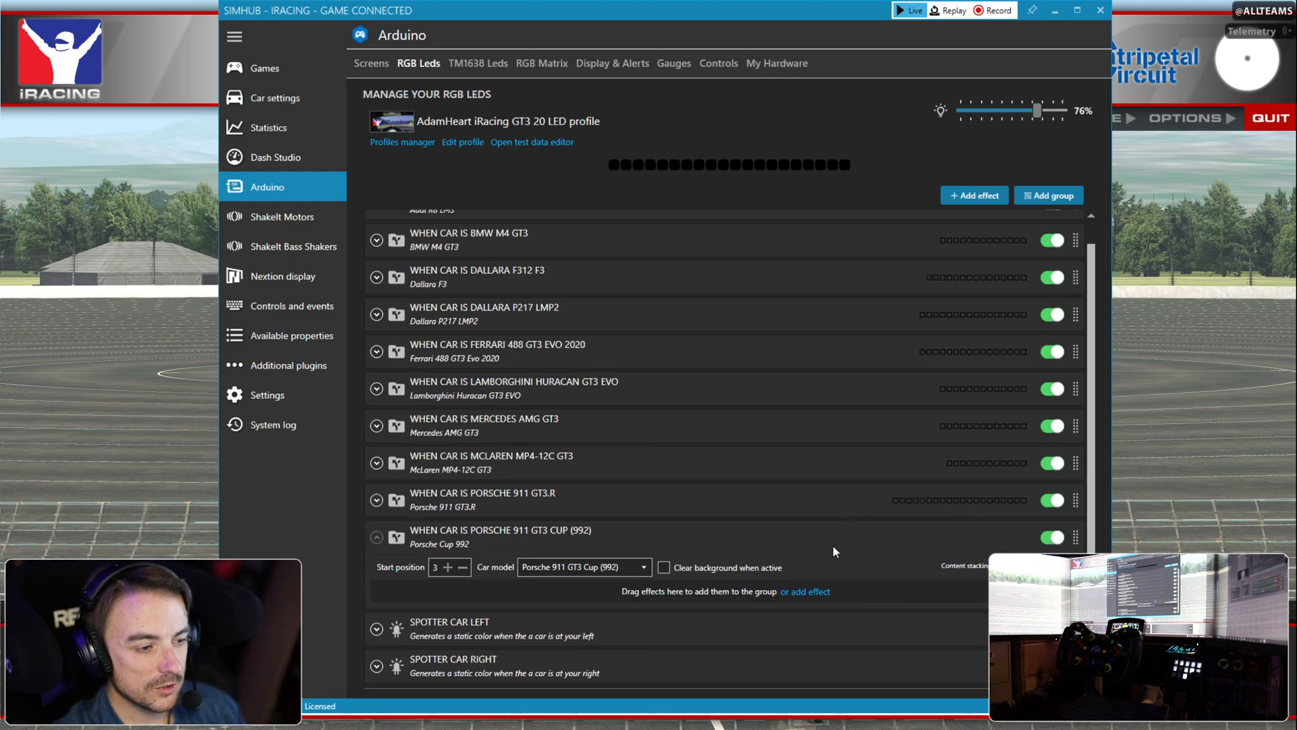
{"action": "mouse_move", "coordinate": [538, 637]}
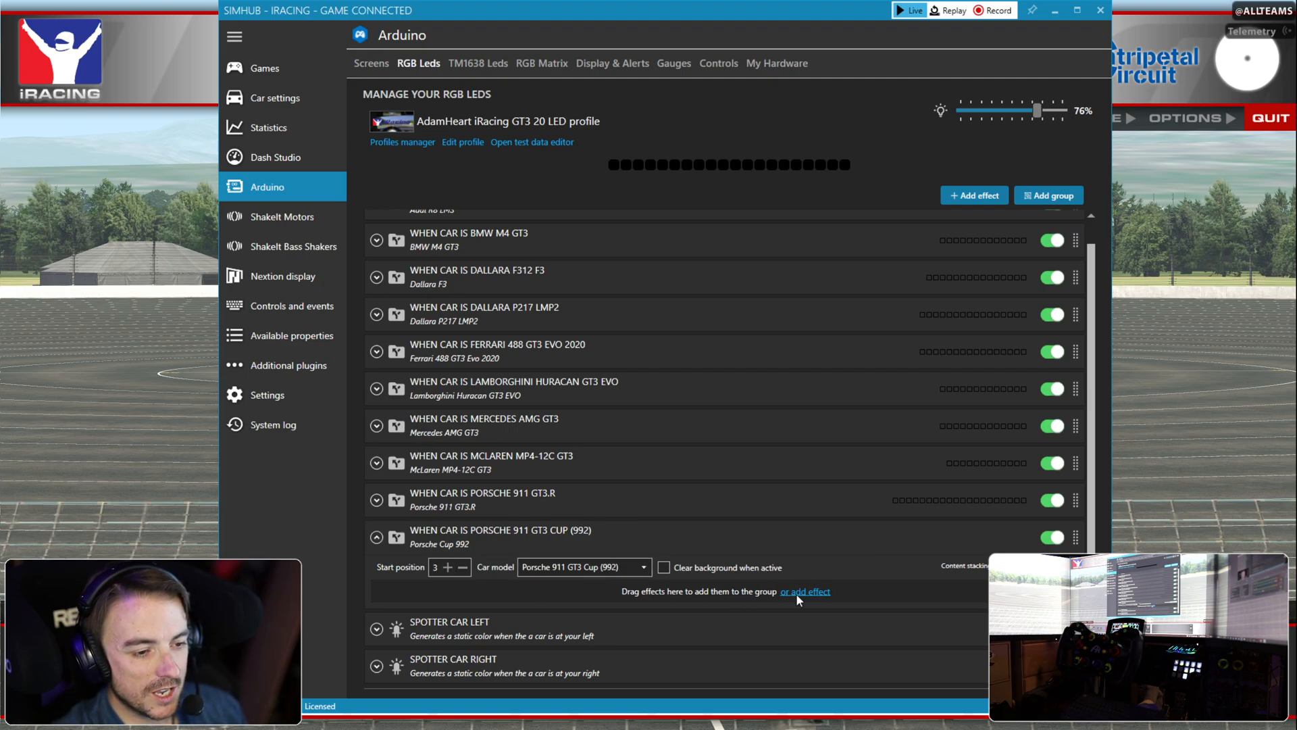
- Add a Custom Formulas Status LED effect to the Porsche group and colour it green
{"action": "left_click", "coordinate": [804, 590]}
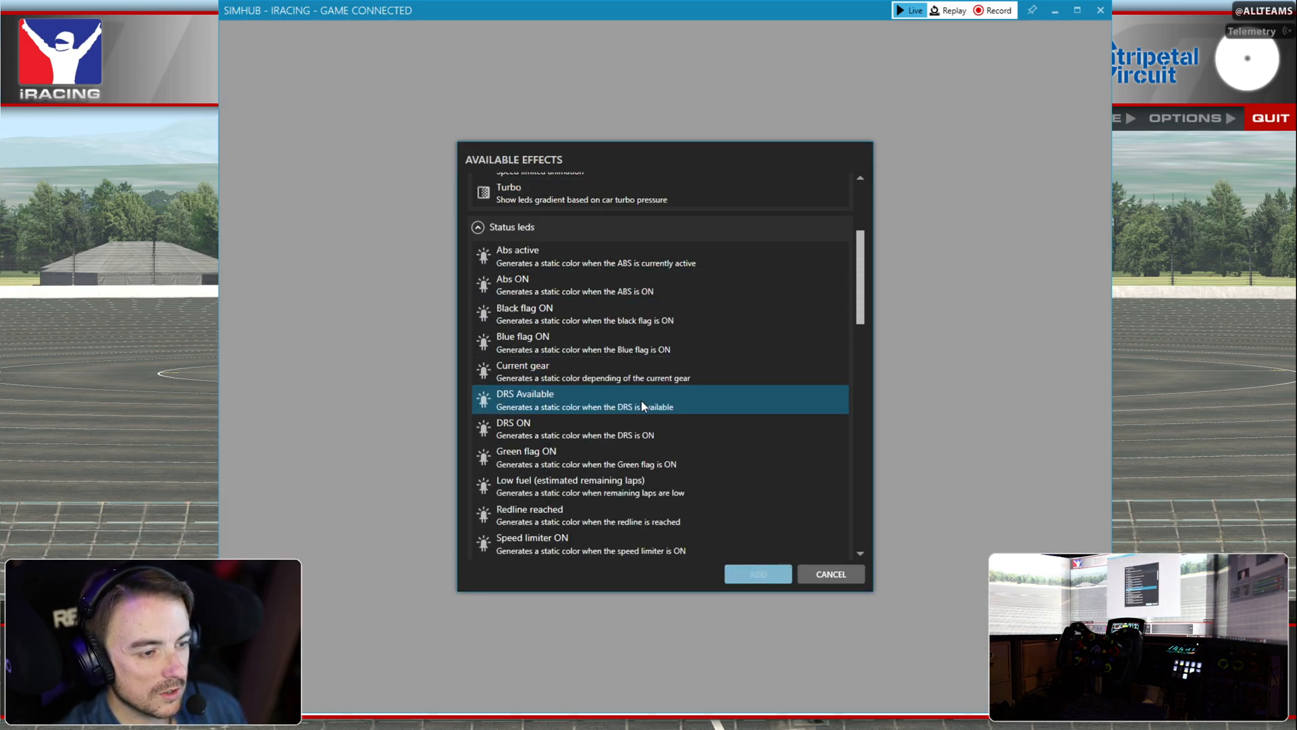
{"action": "scroll", "scroll_direction": "down", "scroll_amount": 3}
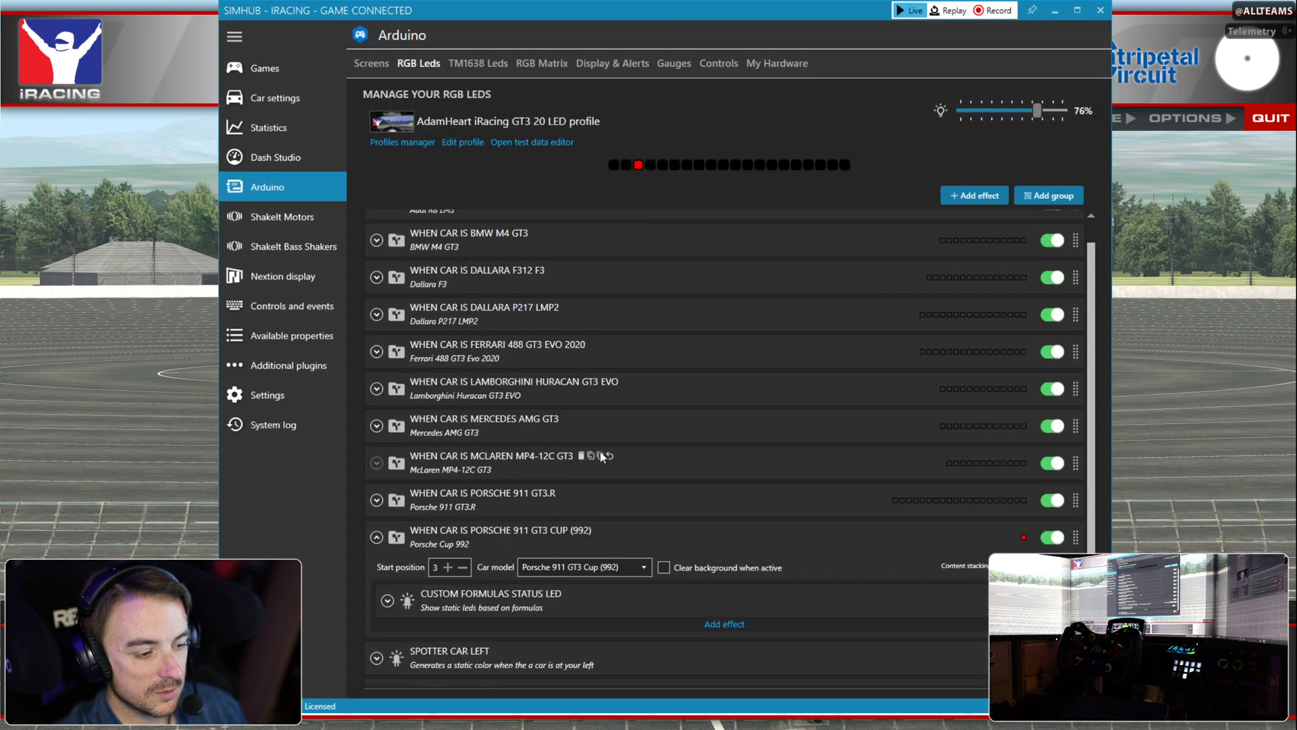
{"action": "mouse_move", "coordinate": [677, 205]}
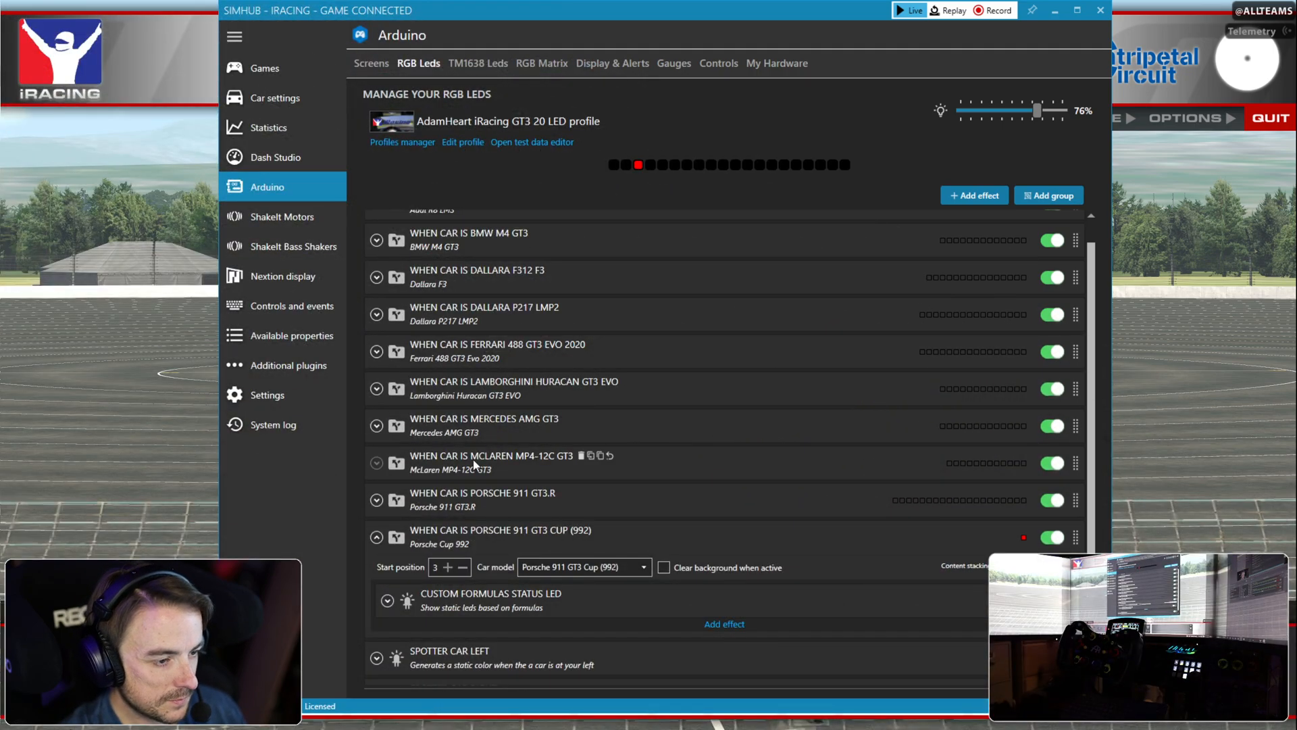
{"action": "left_click", "coordinate": [387, 599]}
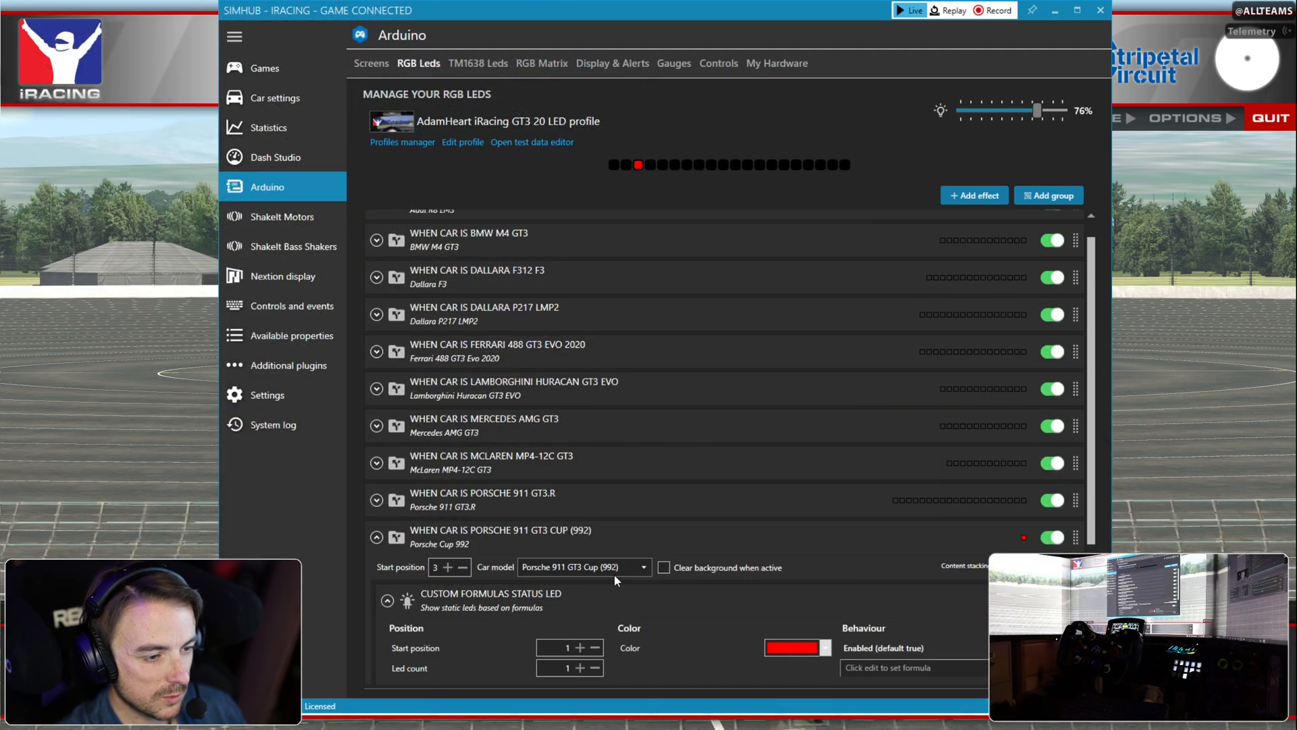
{"action": "scroll", "scroll_direction": "down", "scroll_amount": 3}
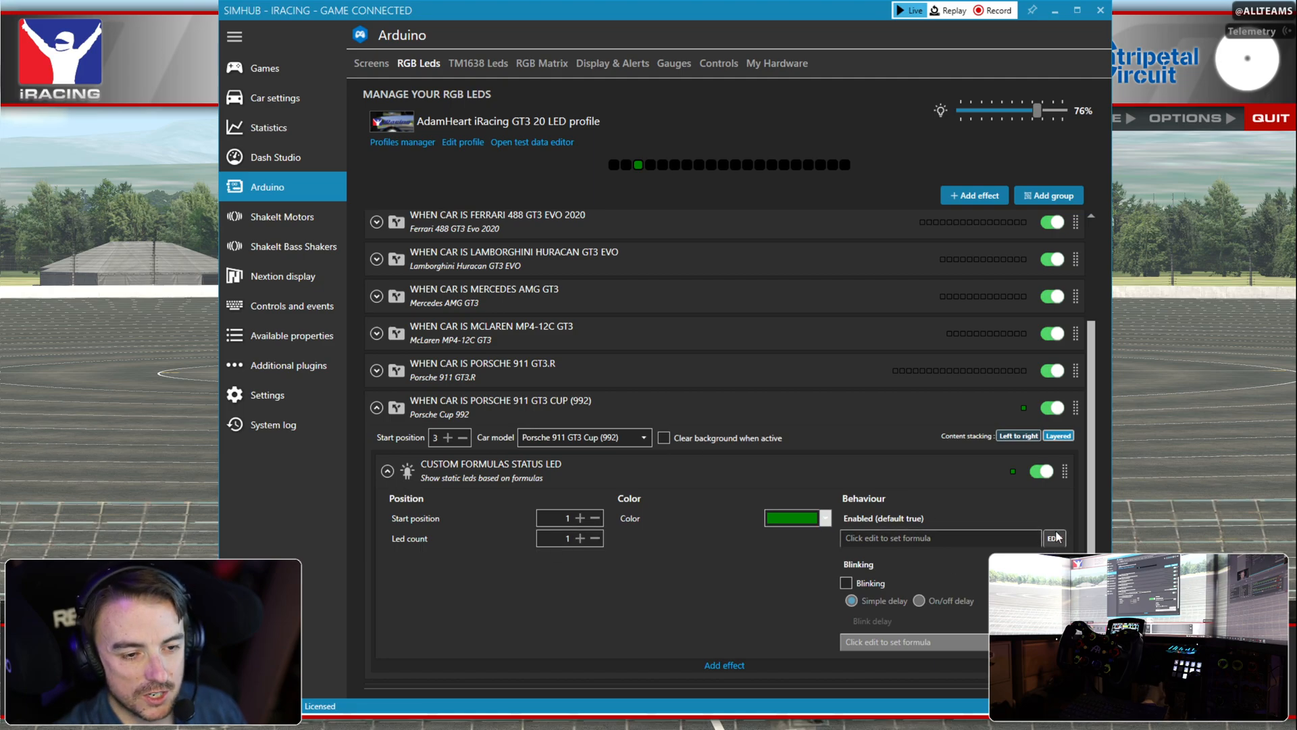
- Set the status LED's Enabled condition to the computed formula [Rpms] > 500
{"action": "left_click", "coordinate": [1053, 538]}
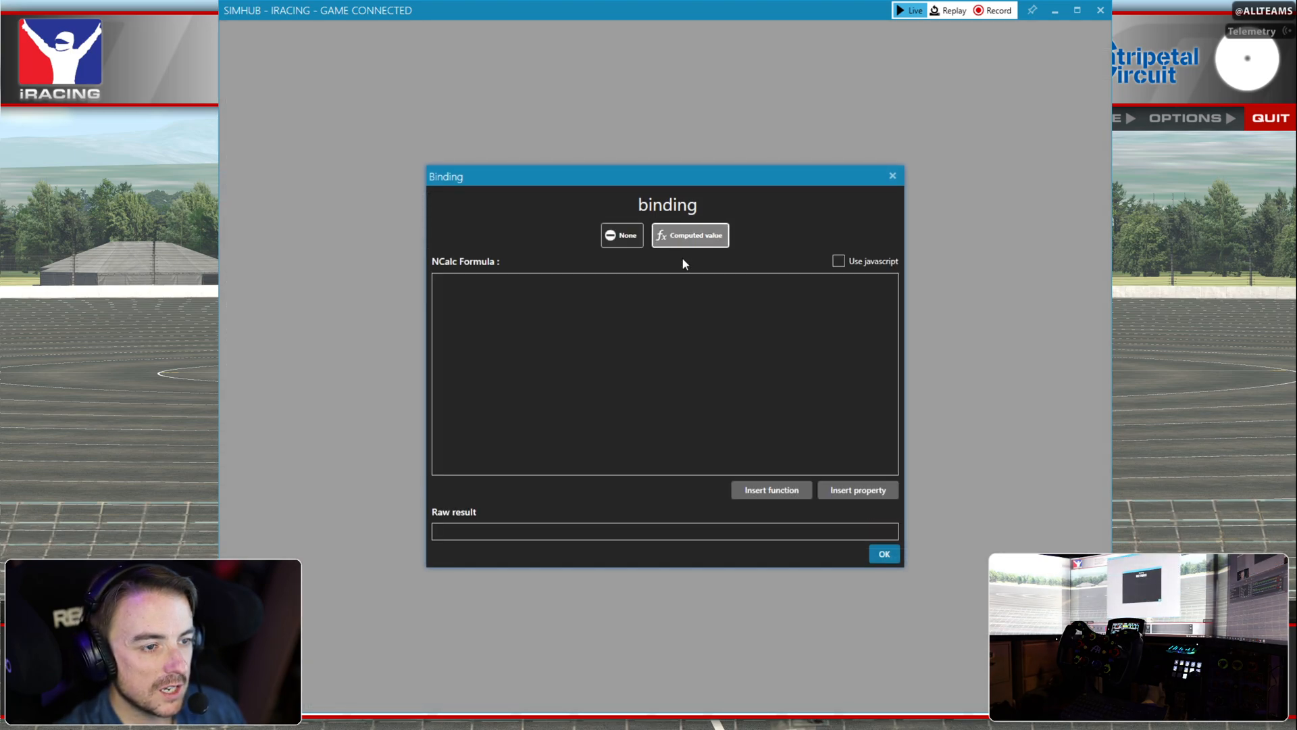
{"action": "left_click", "coordinate": [666, 323]}
{"action": "type", "text": "[Rpms] >"}
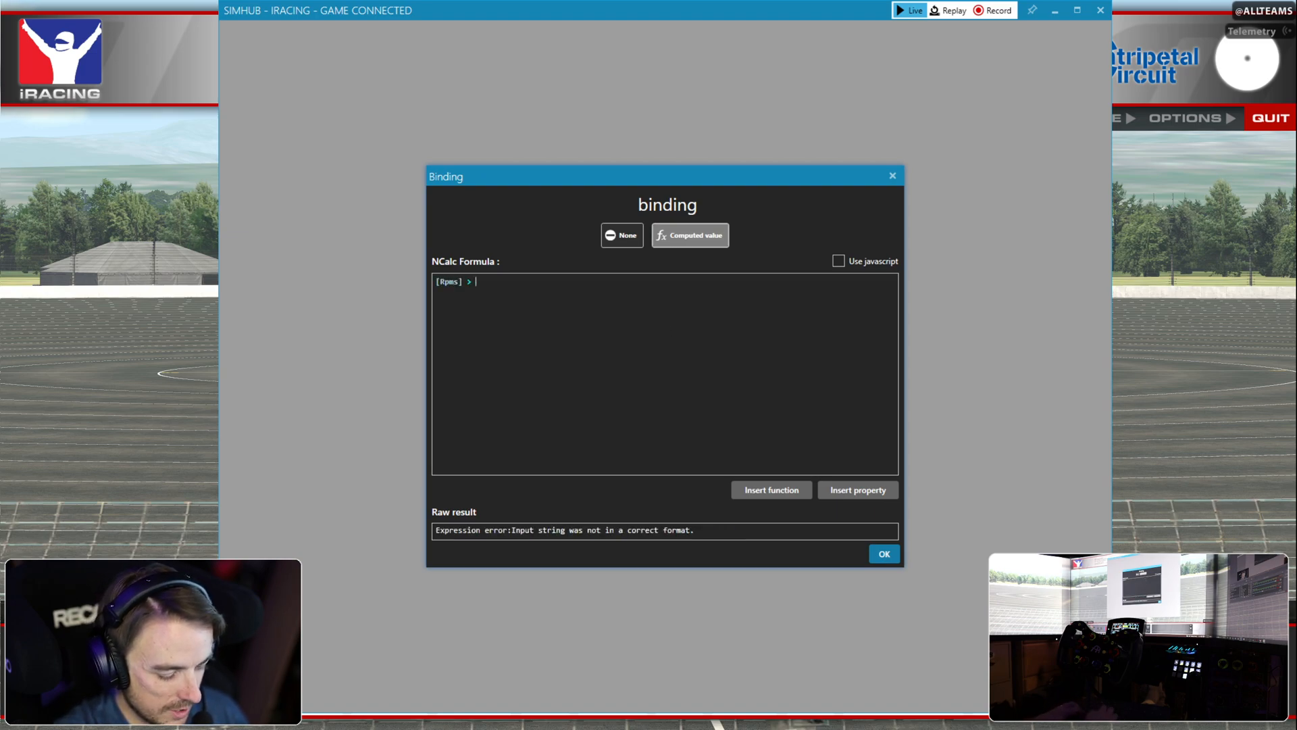
{"action": "type", "text": "500"}
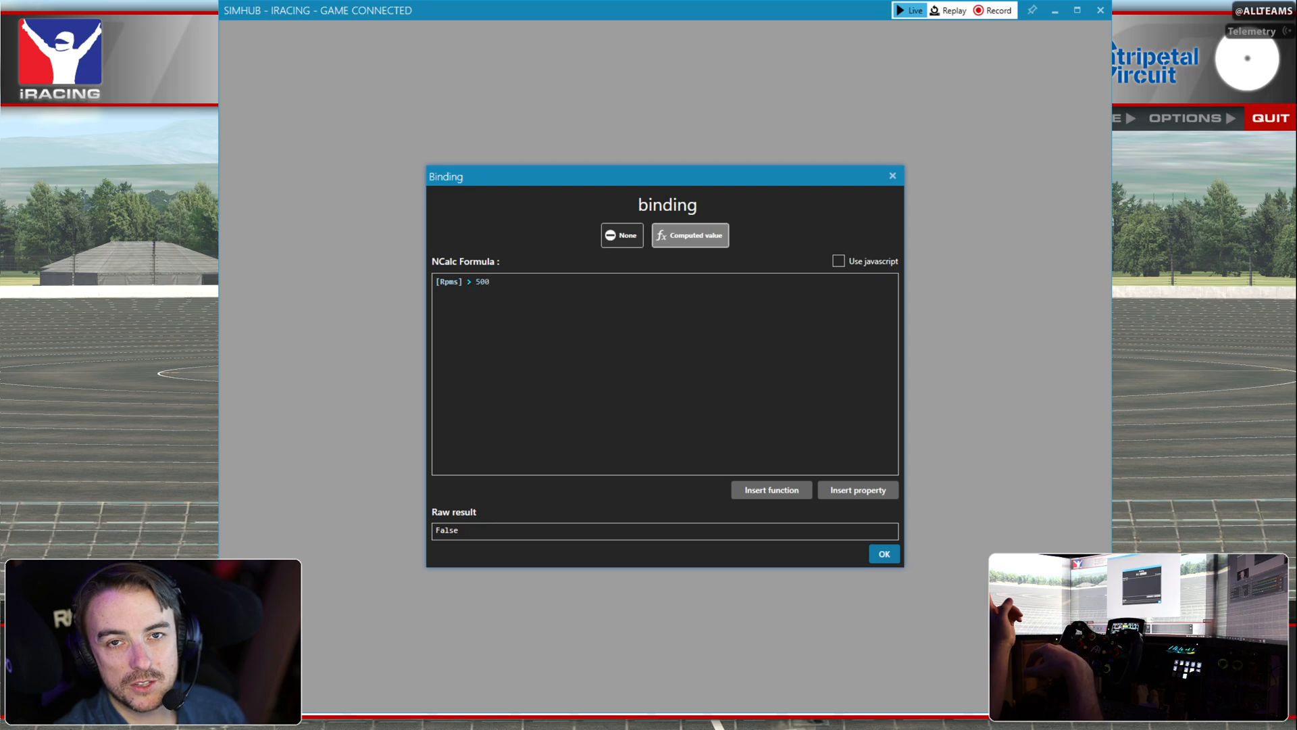
{"action": "left_click", "coordinate": [489, 281]}
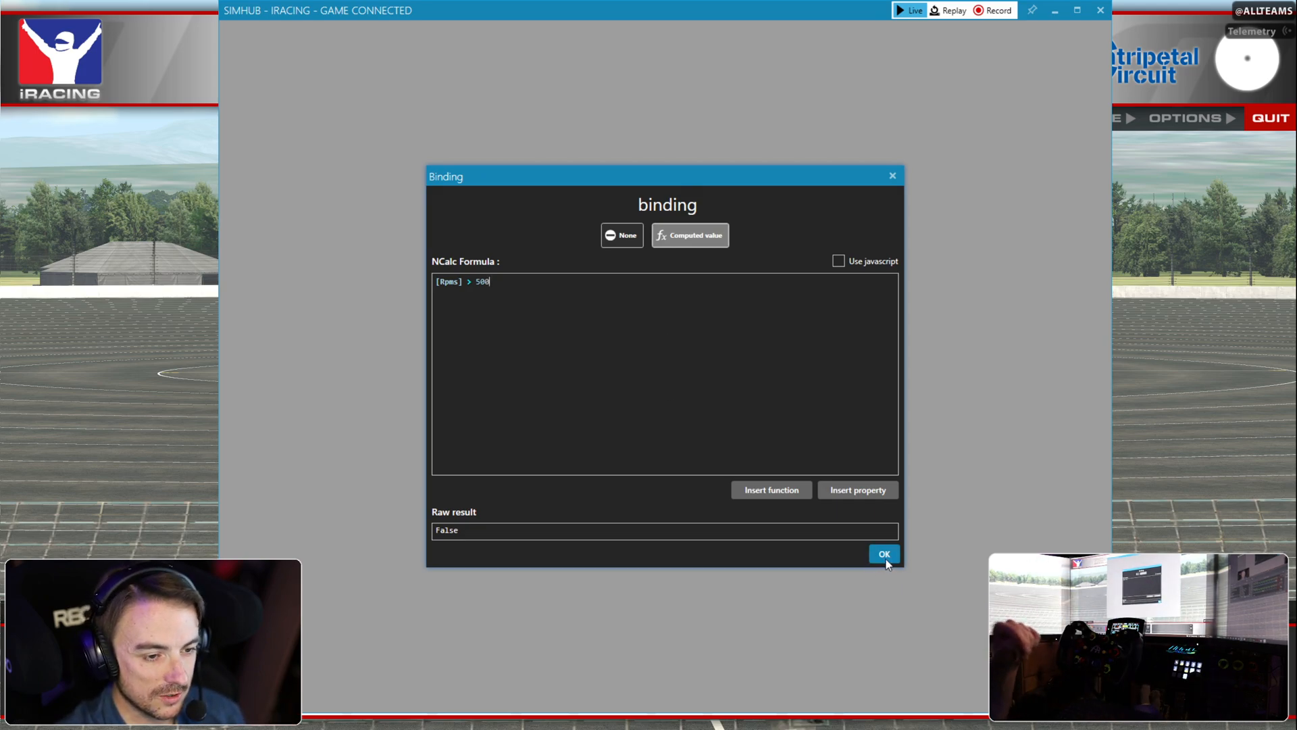
{"action": "left_click", "coordinate": [883, 554]}
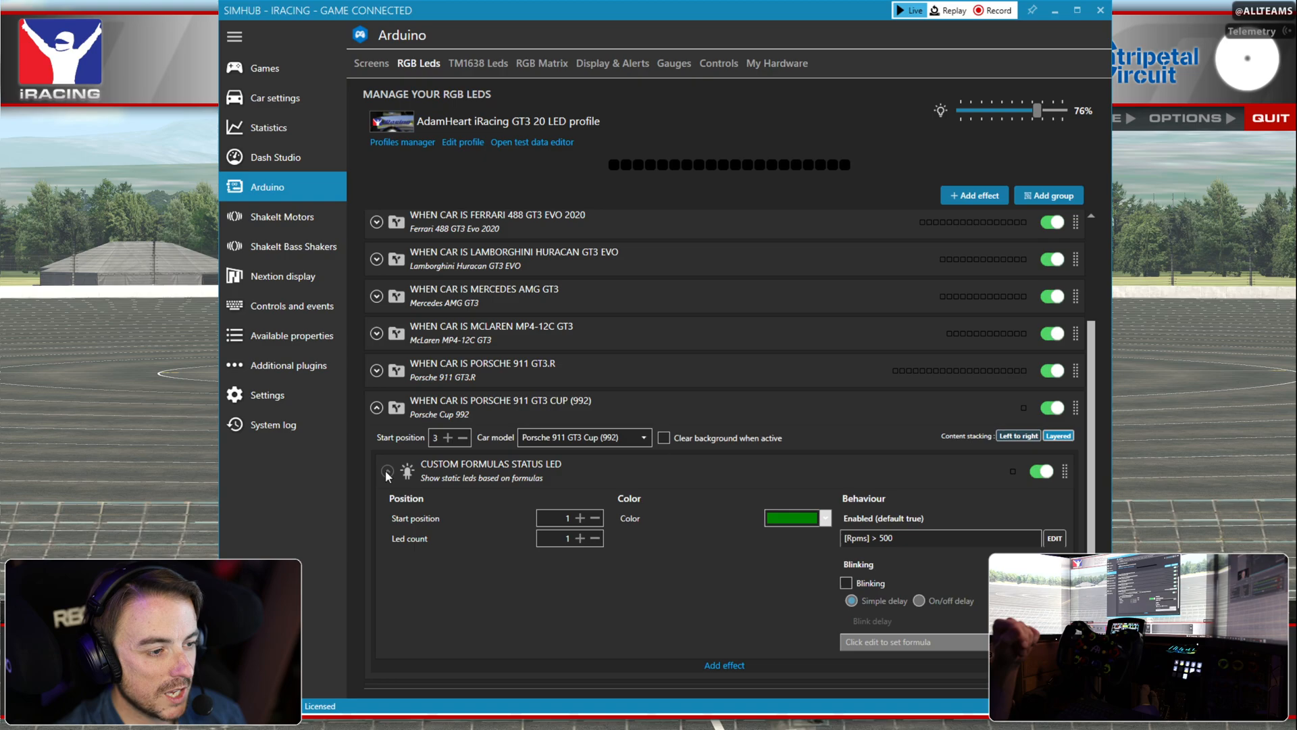
- Name the status LED 'LED 1' and duplicate it as 'LED 16'
{"action": "left_click", "coordinate": [387, 472]}
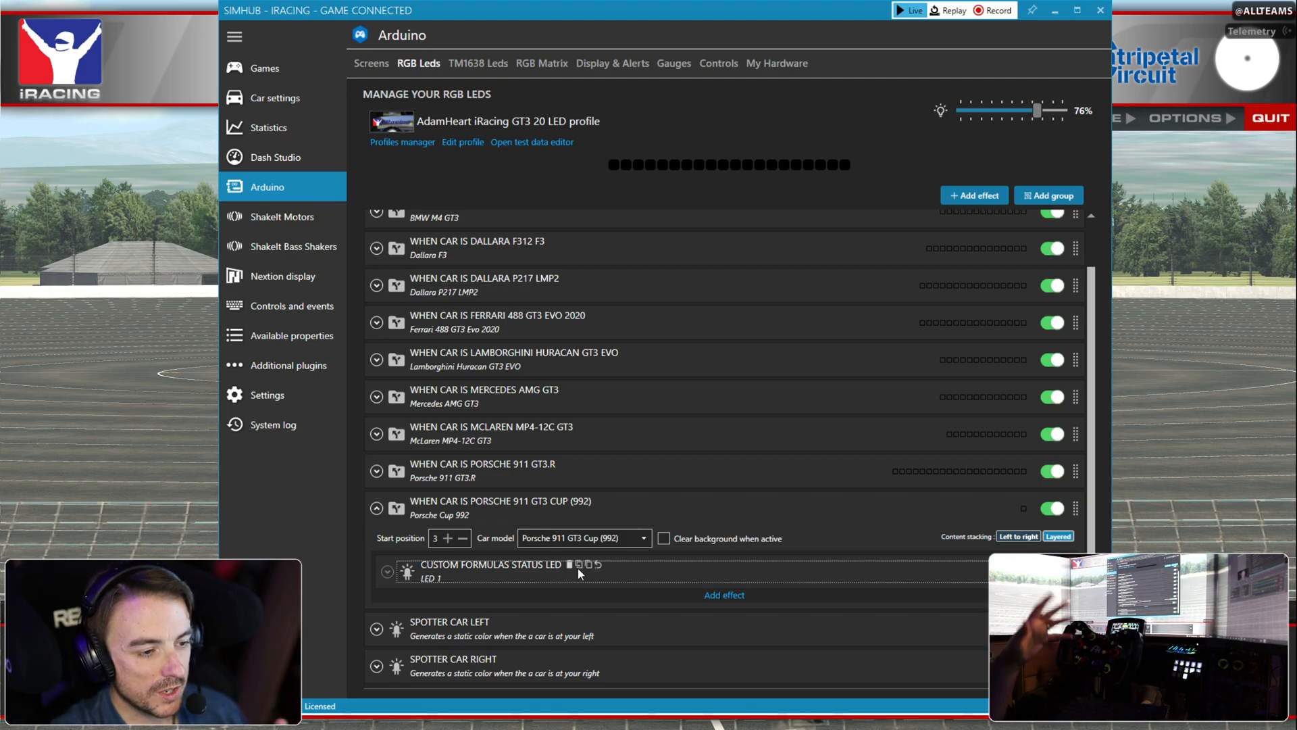
{"action": "left_click", "coordinate": [581, 564]}
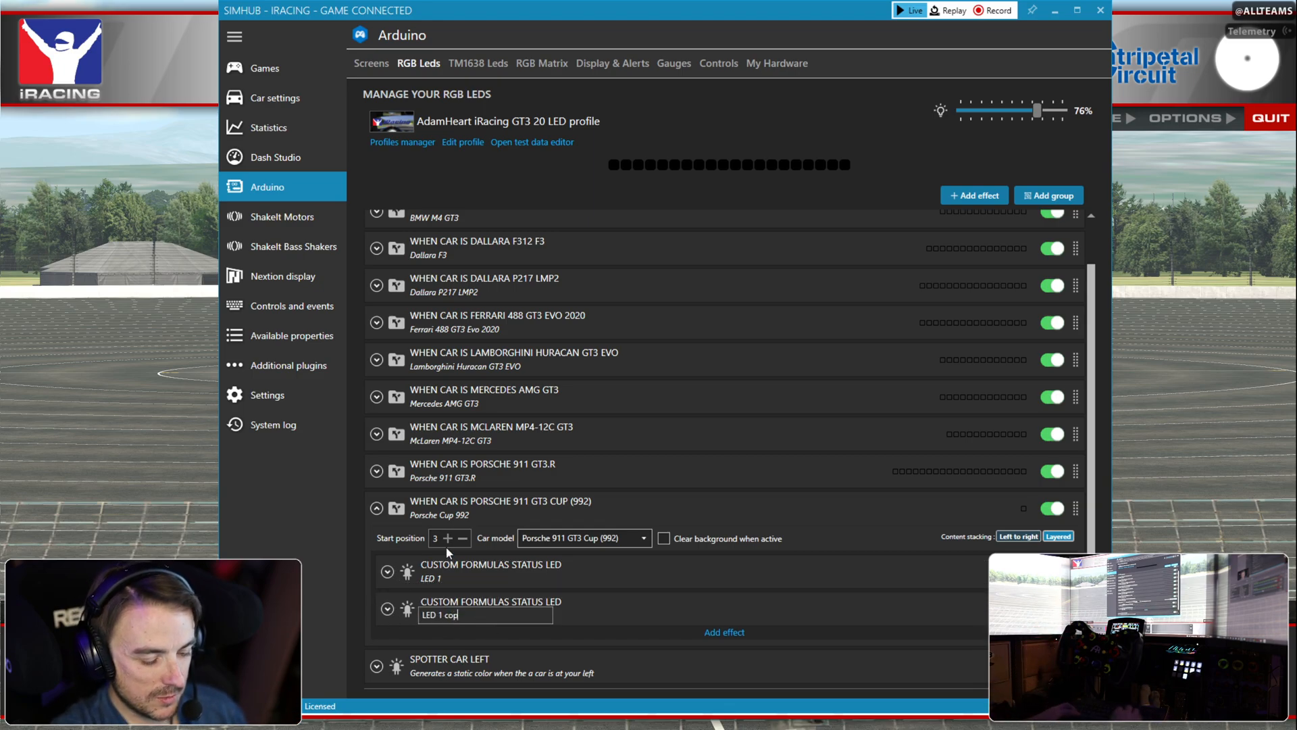
{"action": "key", "text": "Backspace"}
{"action": "type", "text": "6"}
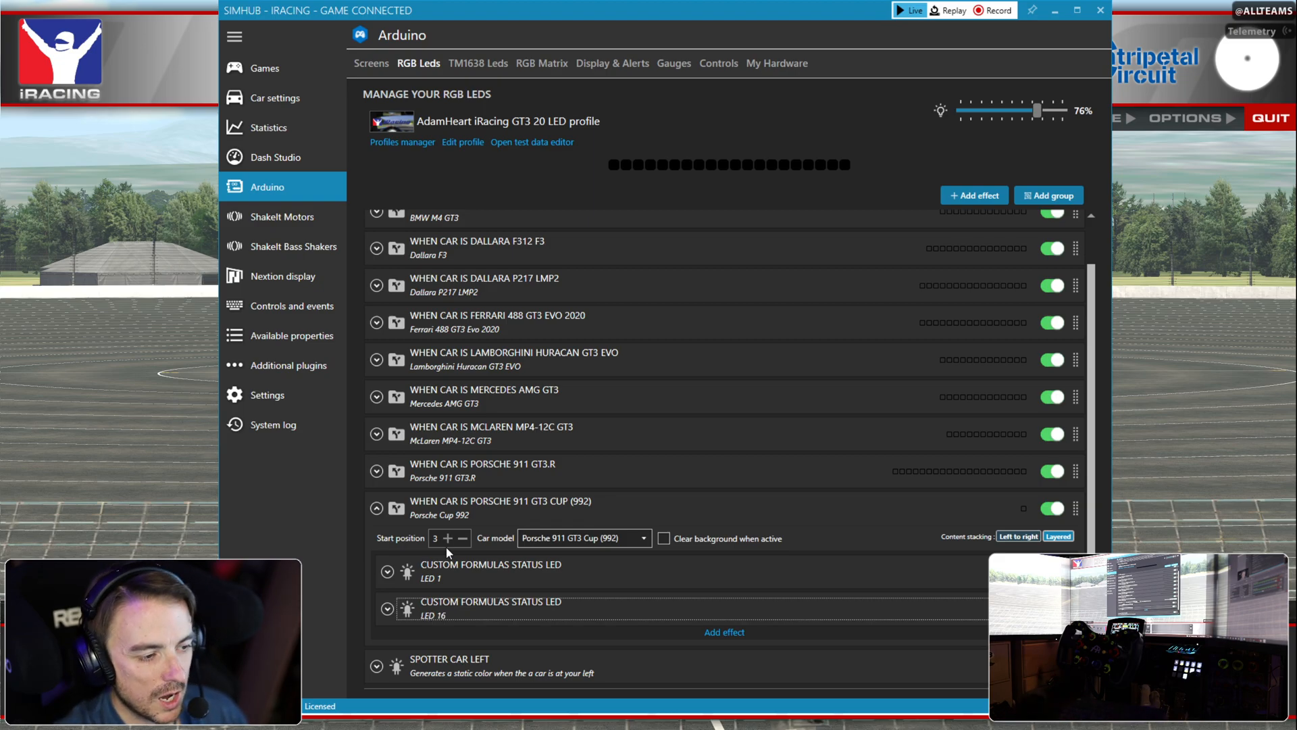
- Set the LED 16 effect's start position to 16
{"action": "left_click", "coordinate": [387, 605]}
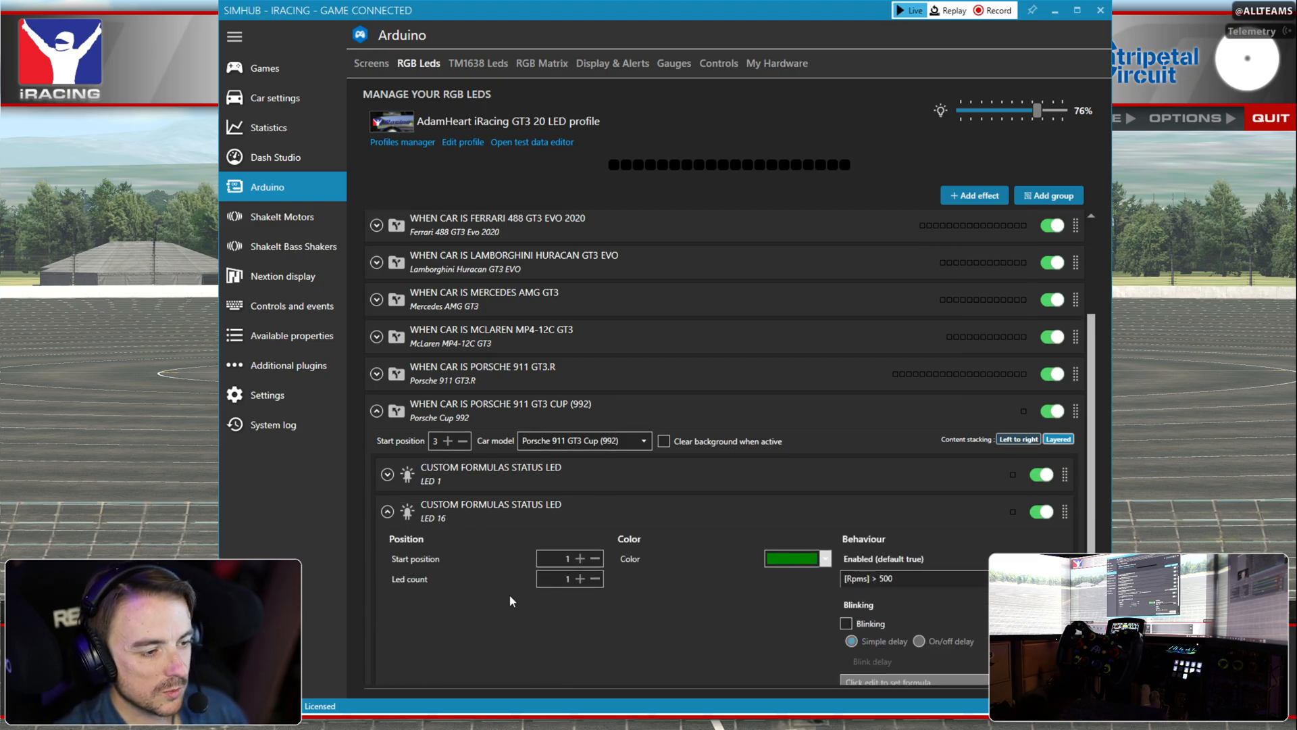
{"action": "left_click", "coordinate": [563, 558]}
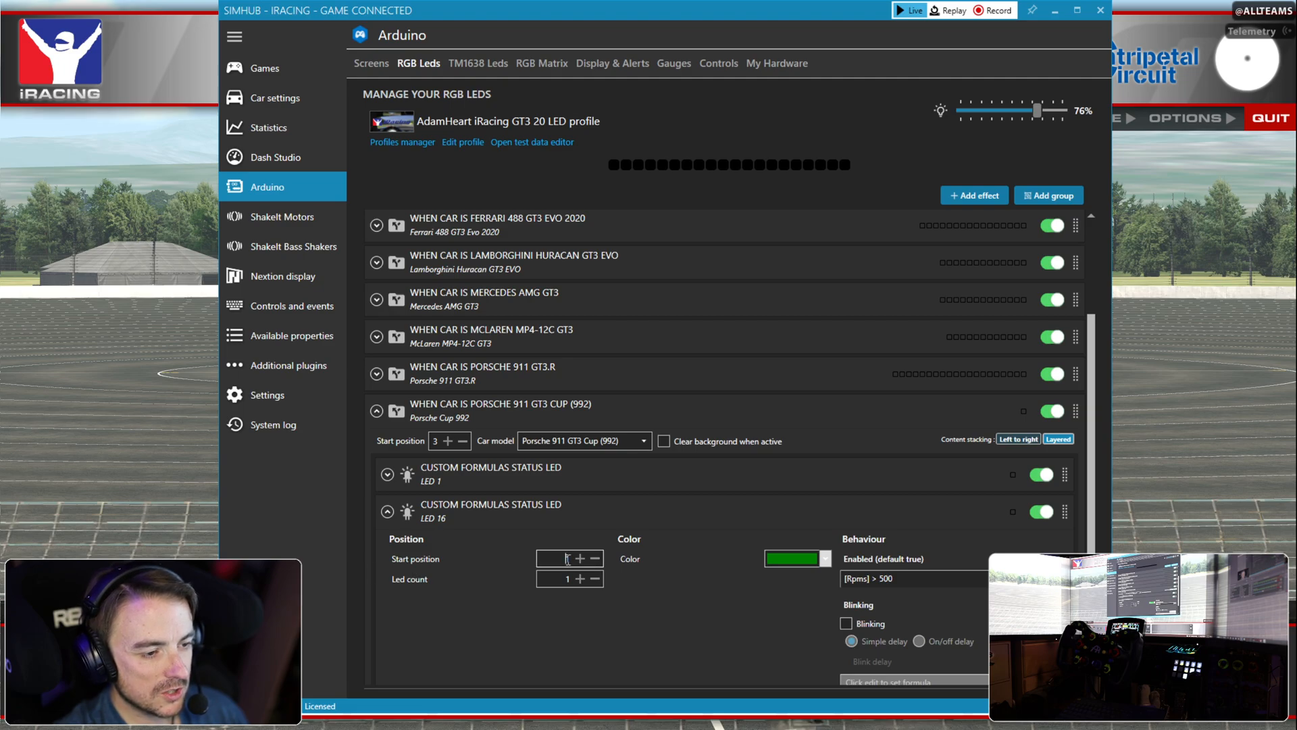
{"action": "left_click", "coordinate": [580, 558]}
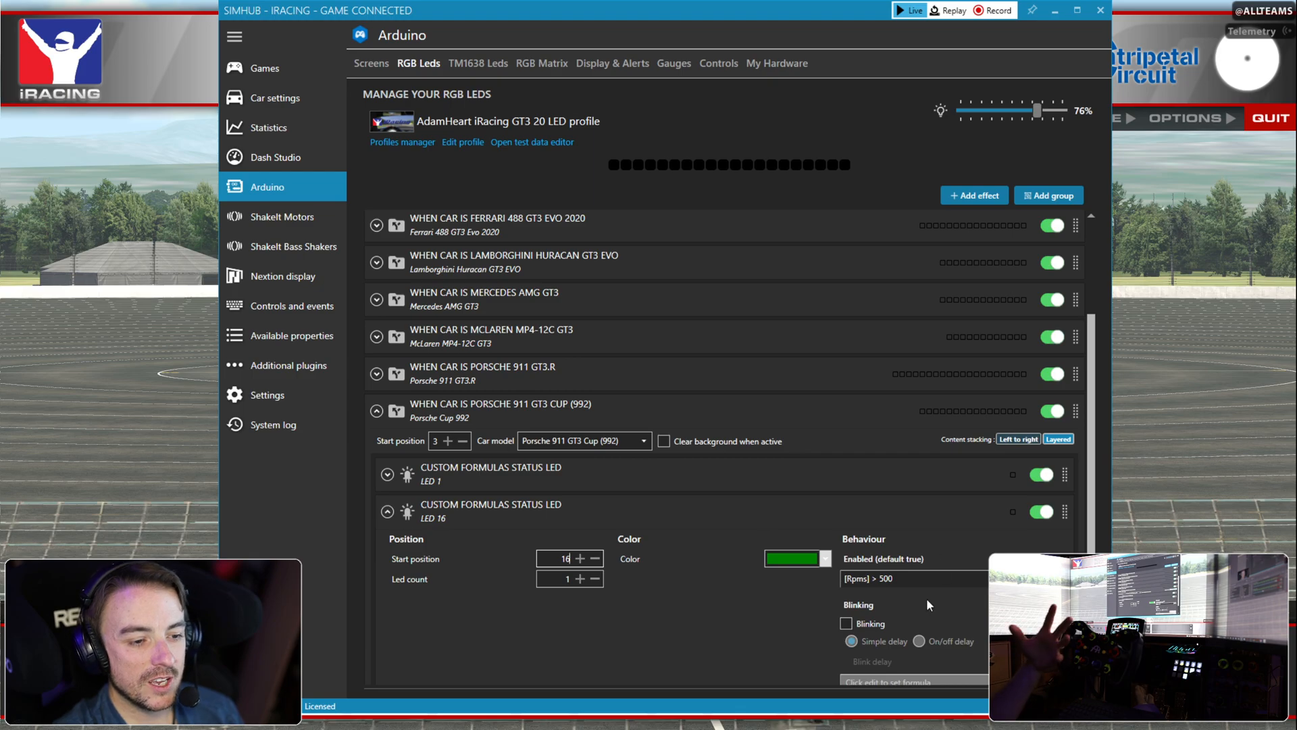
{"action": "mouse_move", "coordinate": [361, 502]}
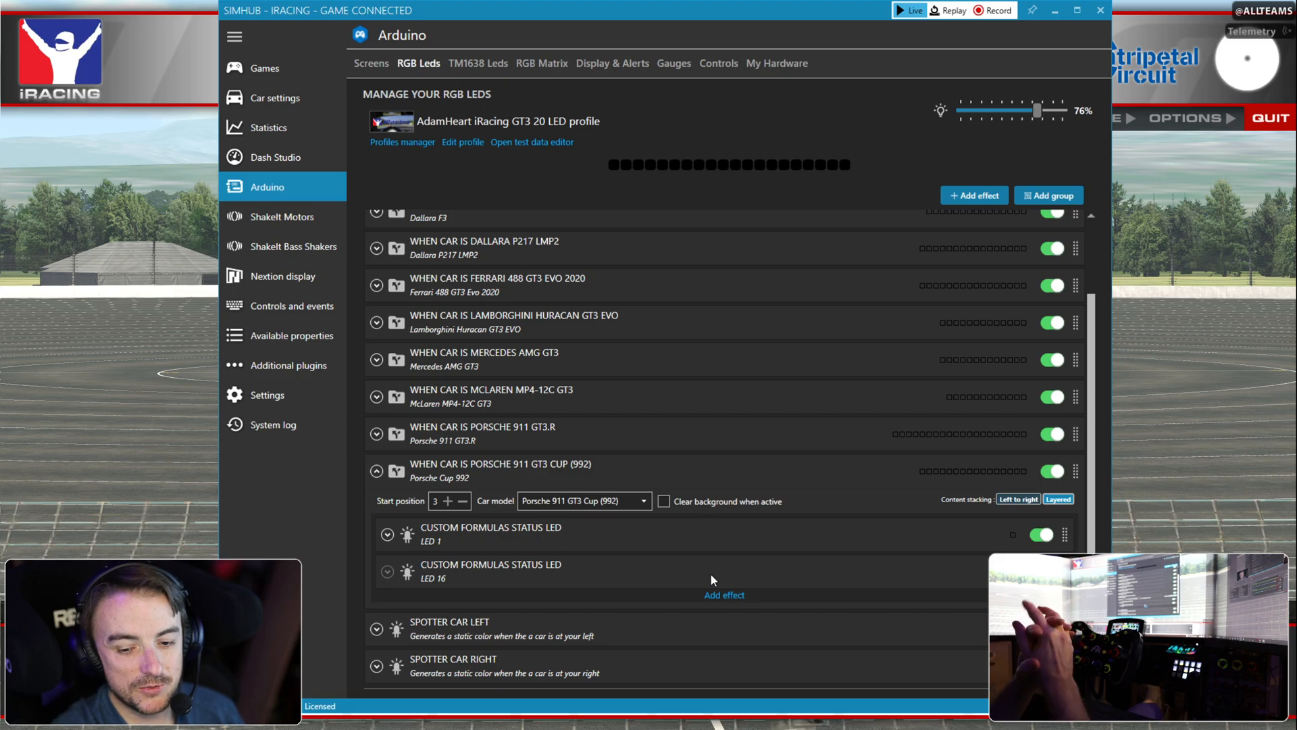
{"action": "mouse_move", "coordinate": [723, 595]}
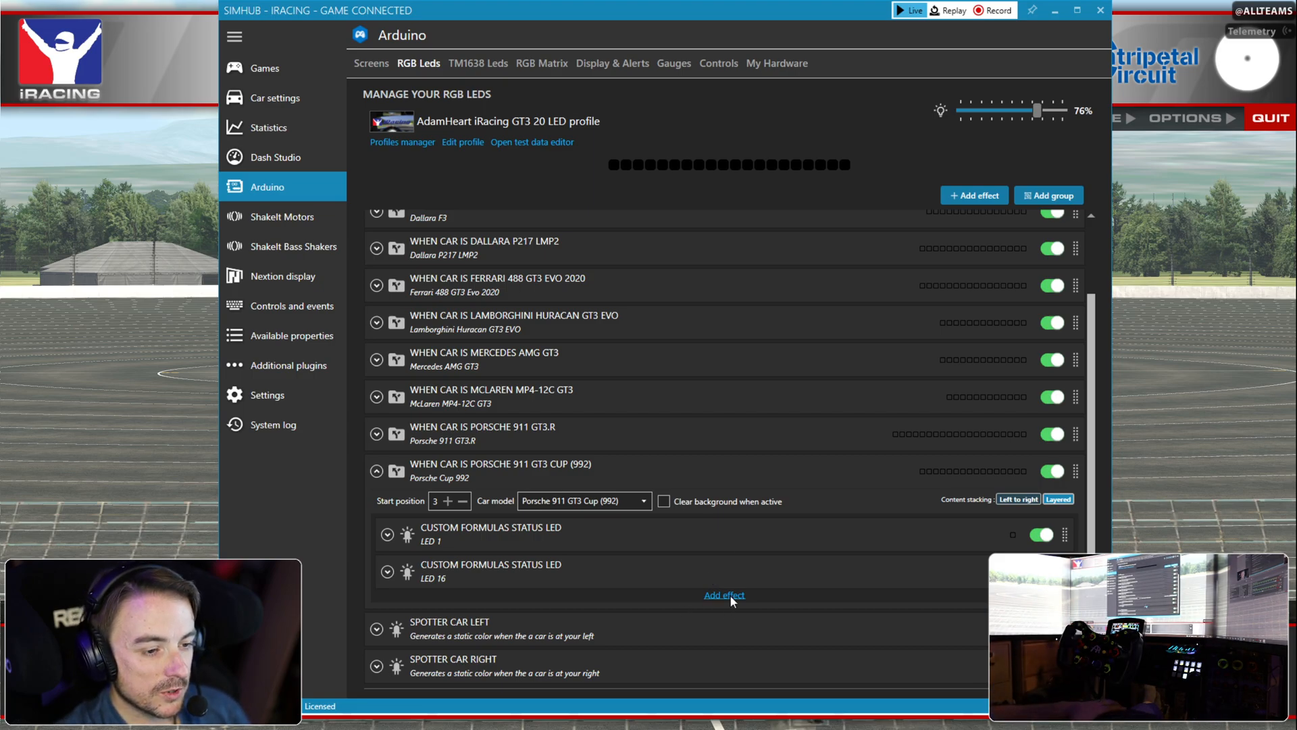
- Add a third green status LED at start position 2 and open its Enabled formula editor
{"action": "left_click", "coordinate": [724, 594]}
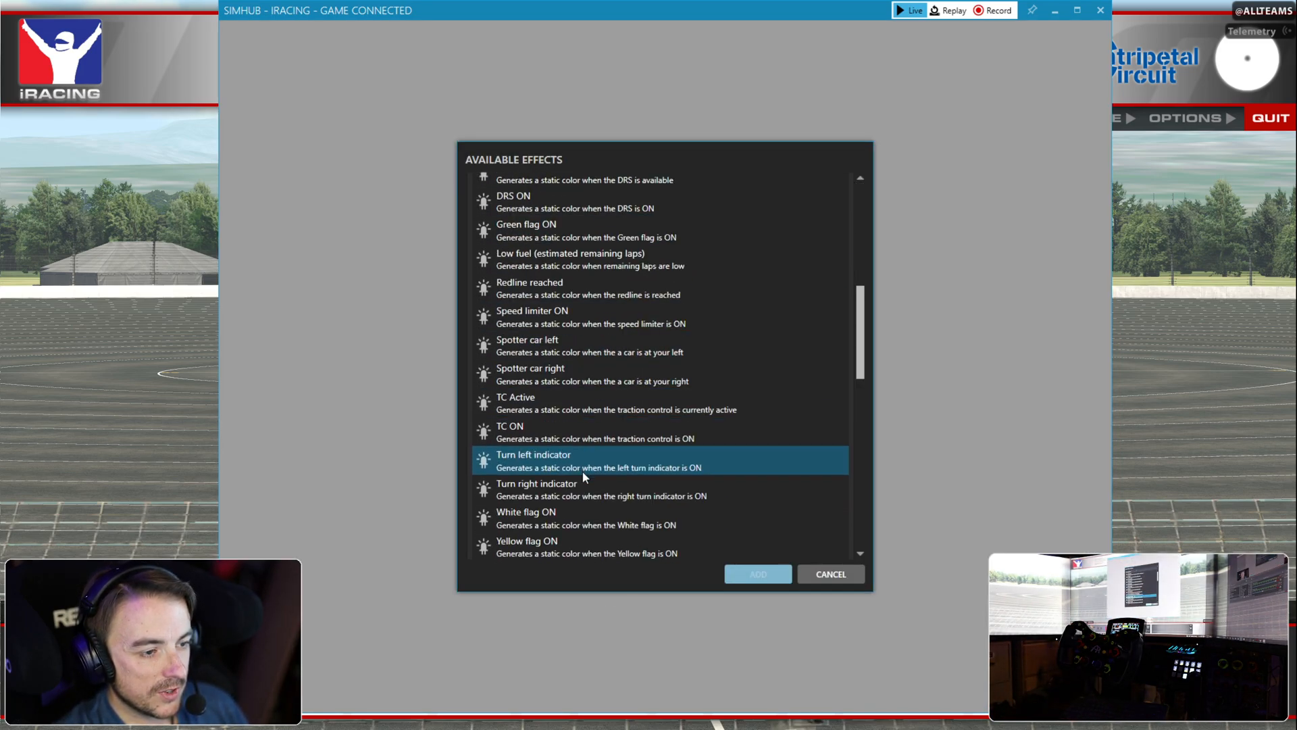
{"action": "scroll", "scroll_direction": "up", "scroll_amount": 3}
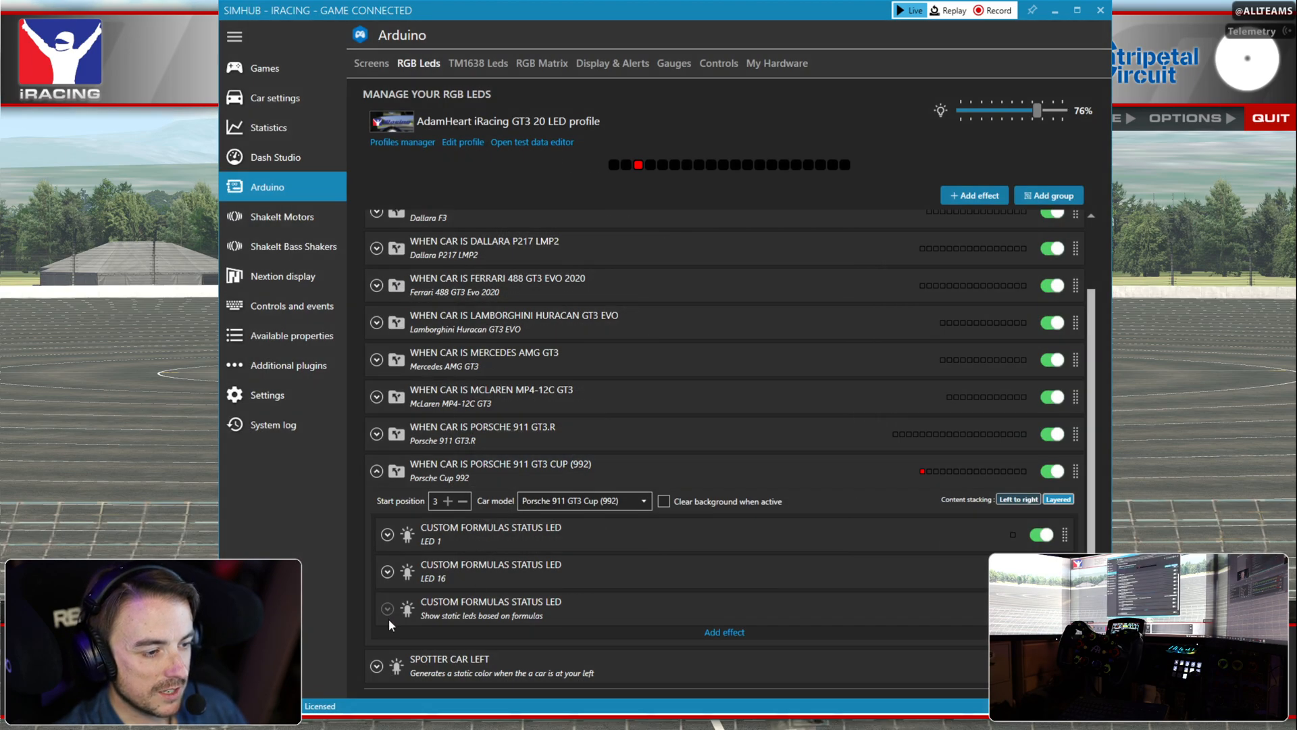
{"action": "left_click", "coordinate": [386, 602]}
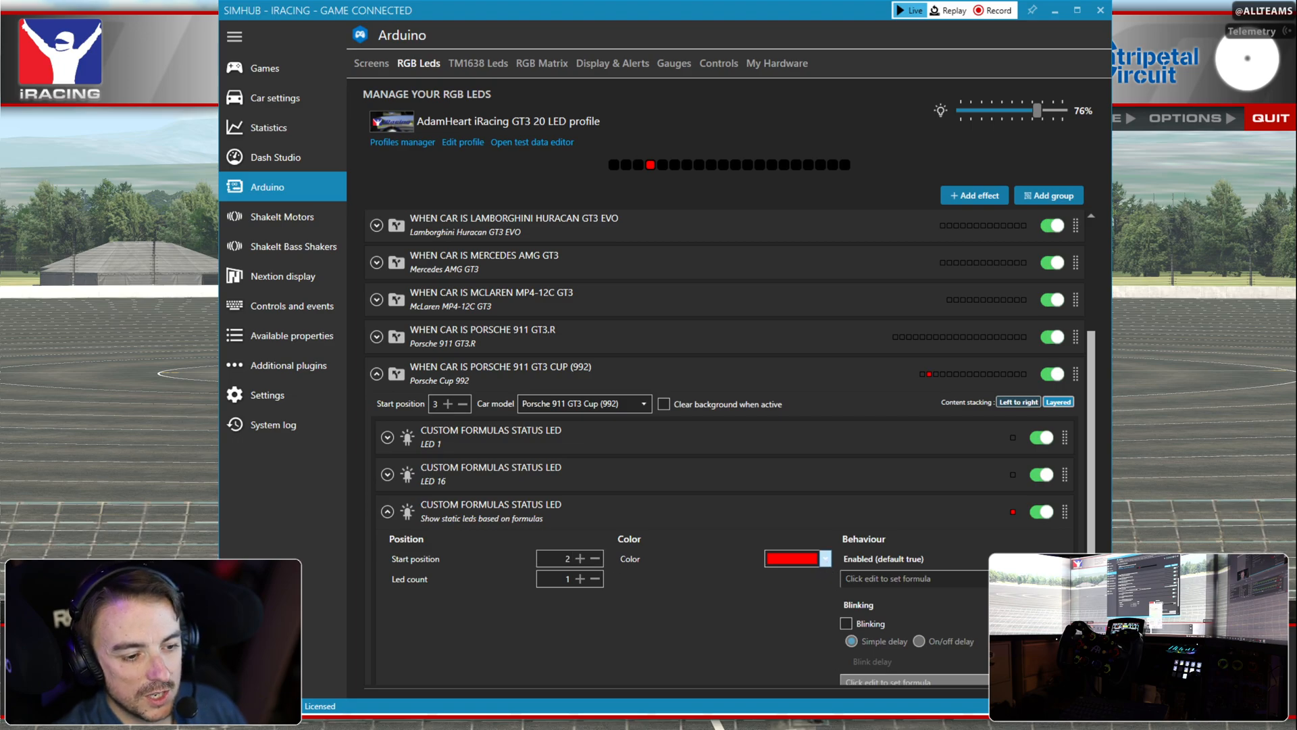
{"action": "left_click", "coordinate": [791, 559]}
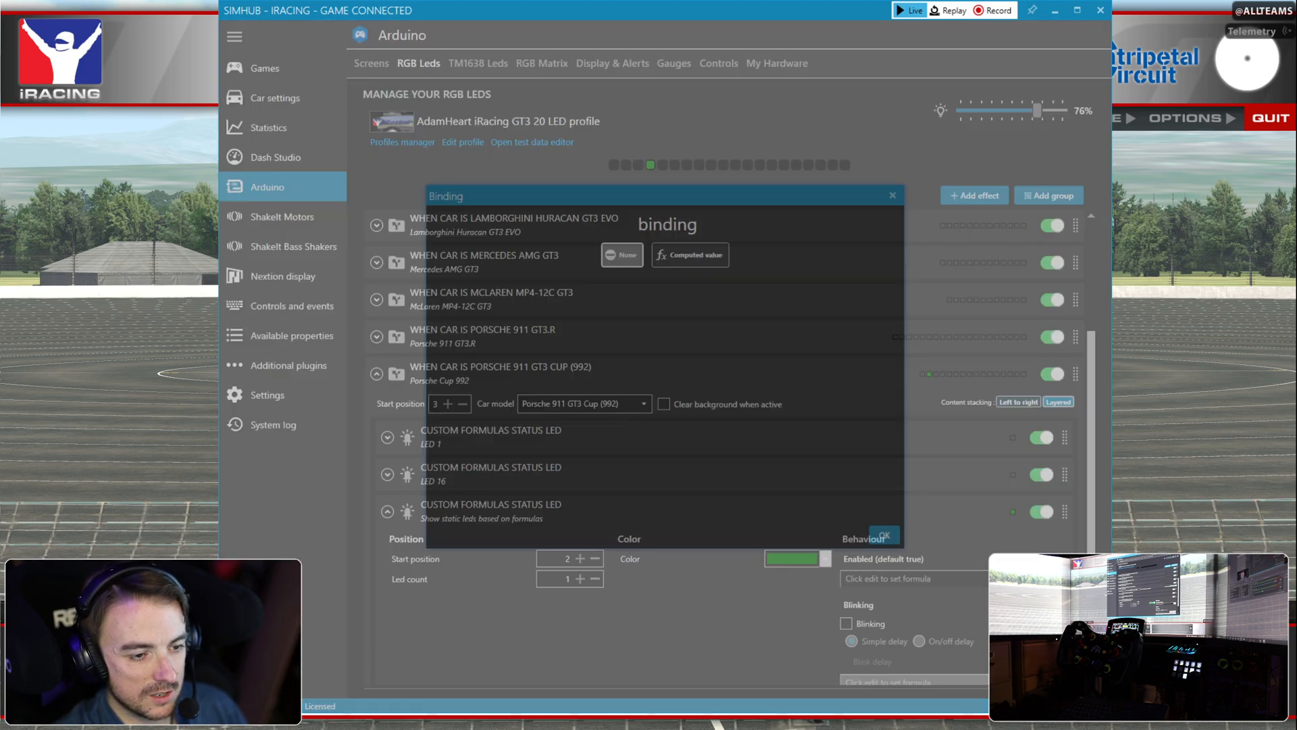
- Enter [Rpms] > 1000 as the position-2 LED's enabling formula and confirm it
{"action": "left_click", "coordinate": [689, 255]}
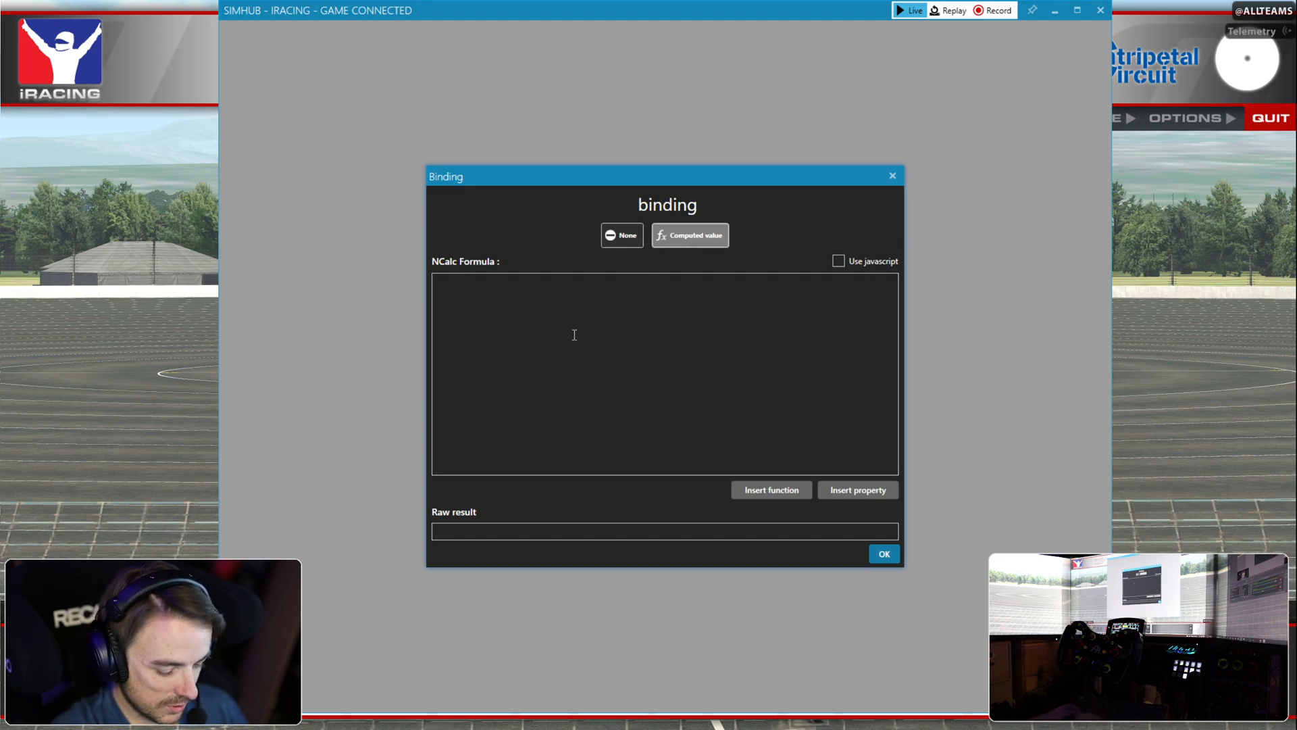
{"action": "type", "text": "[Rpms]"}
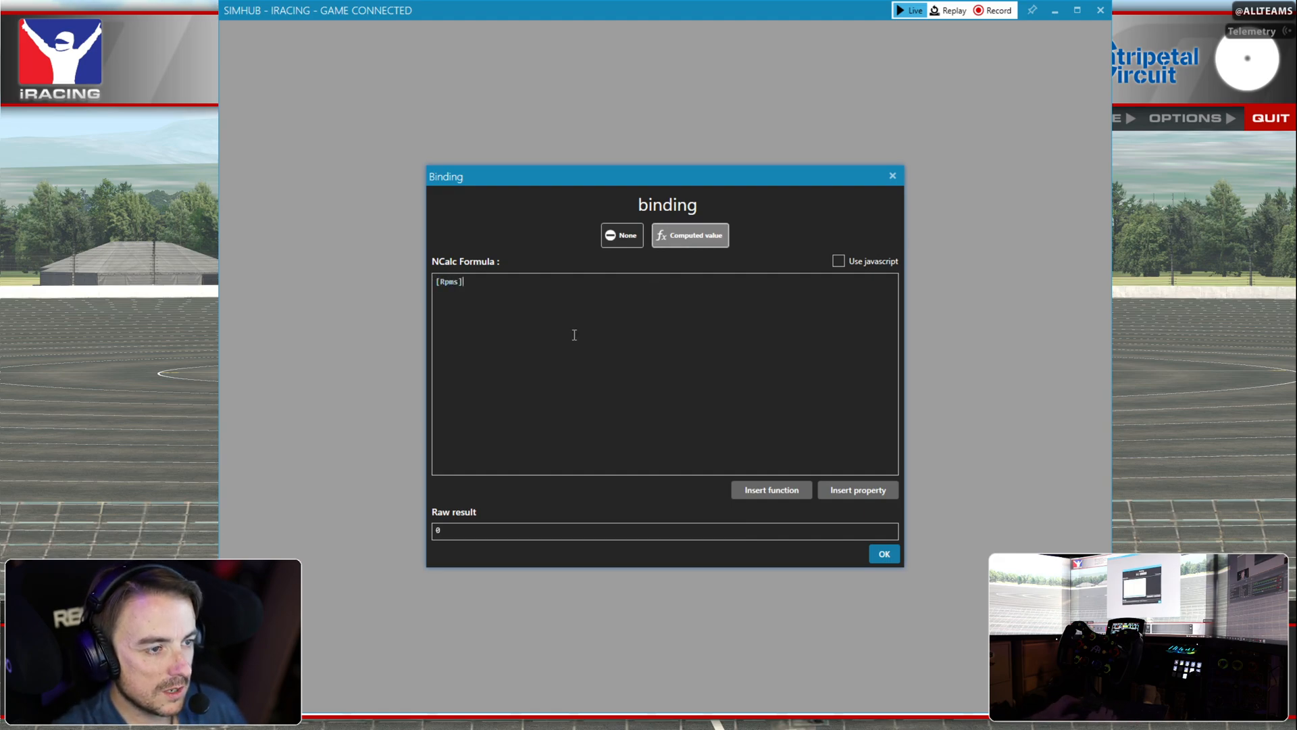
{"action": "type", "text": "> 1"}
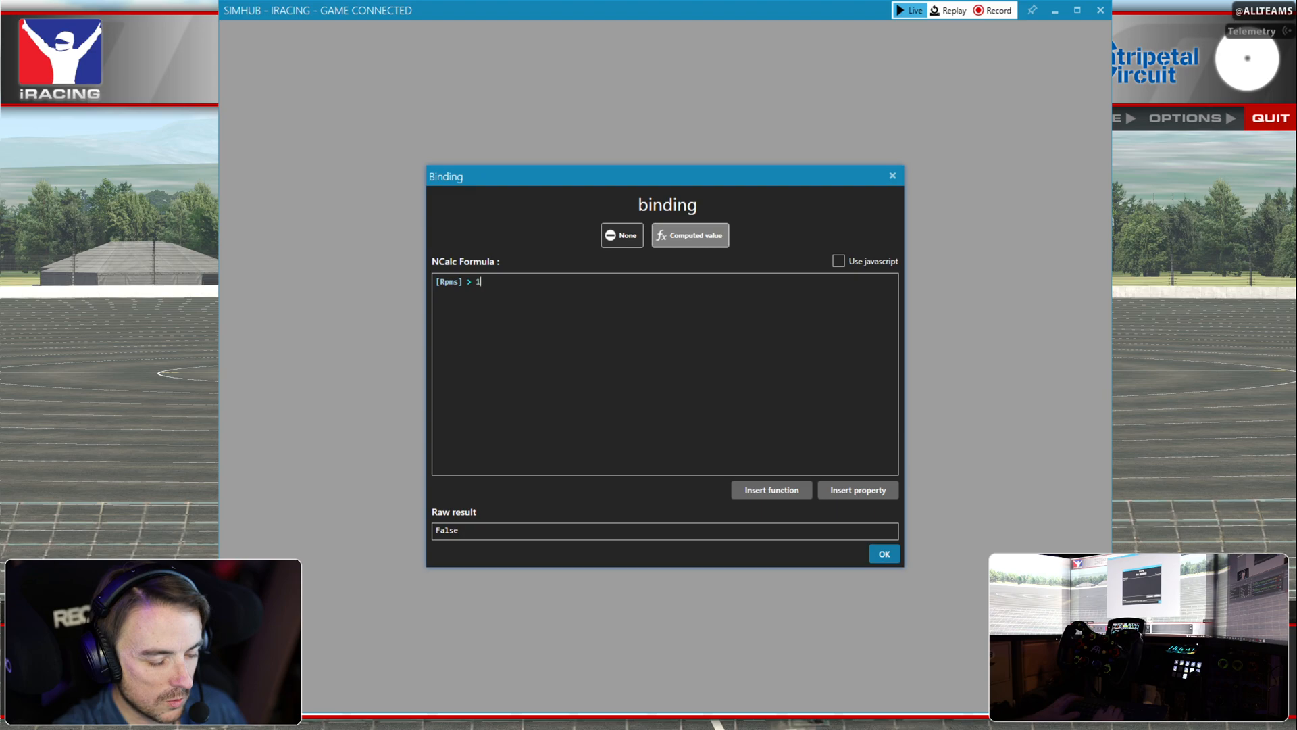
{"action": "type", "text": "000"}
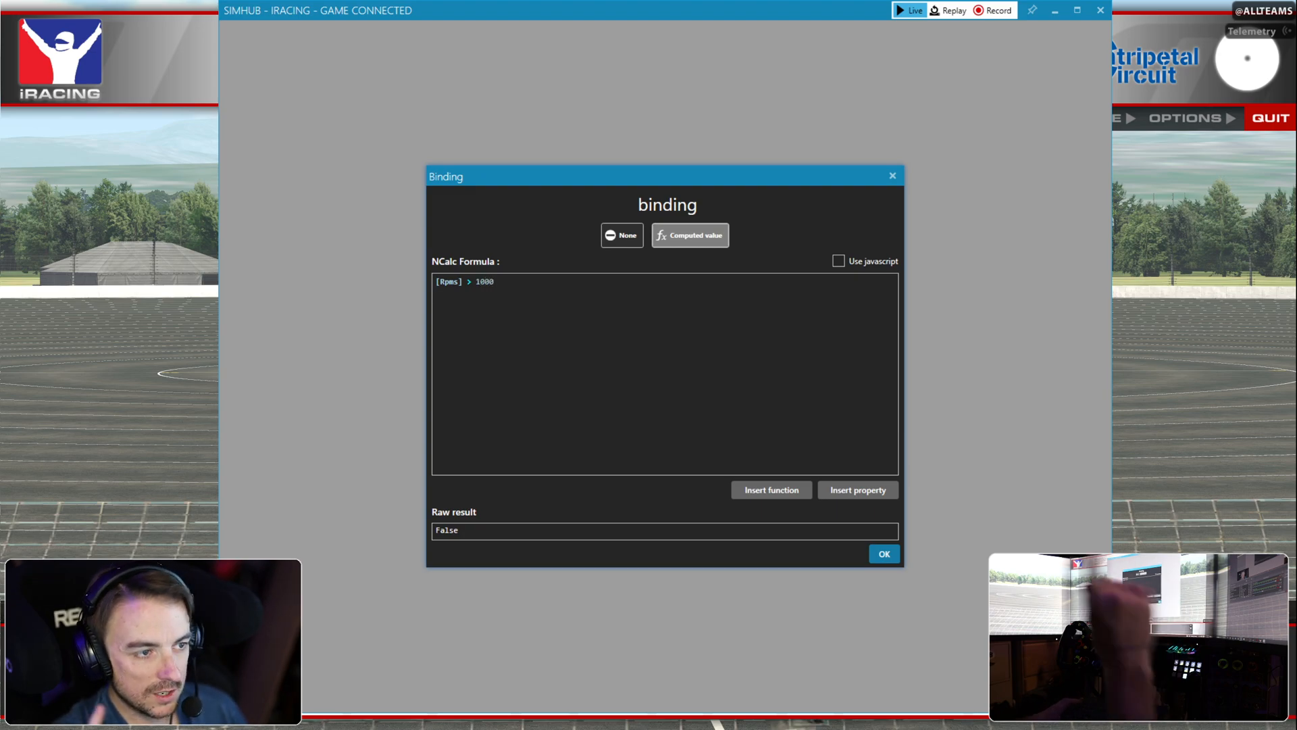
{"action": "left_click", "coordinate": [882, 553]}
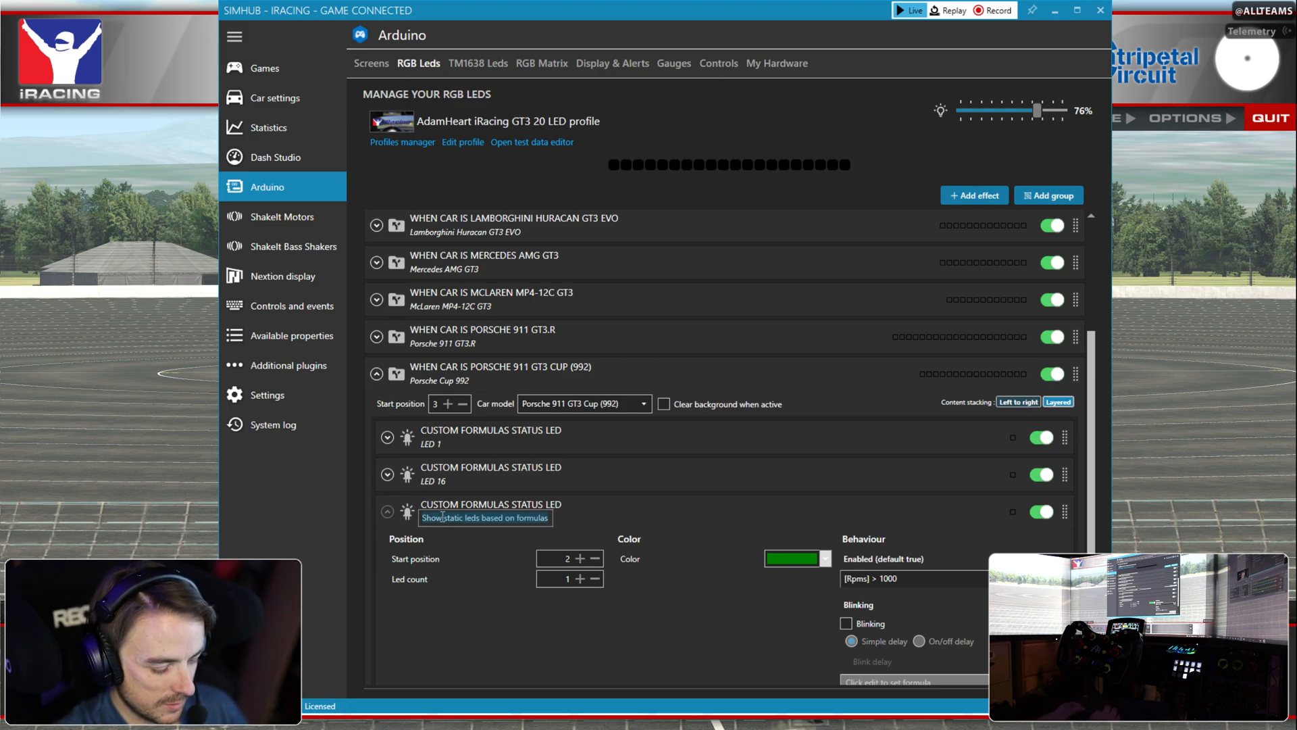
{"action": "mouse_move", "coordinate": [357, 535]}
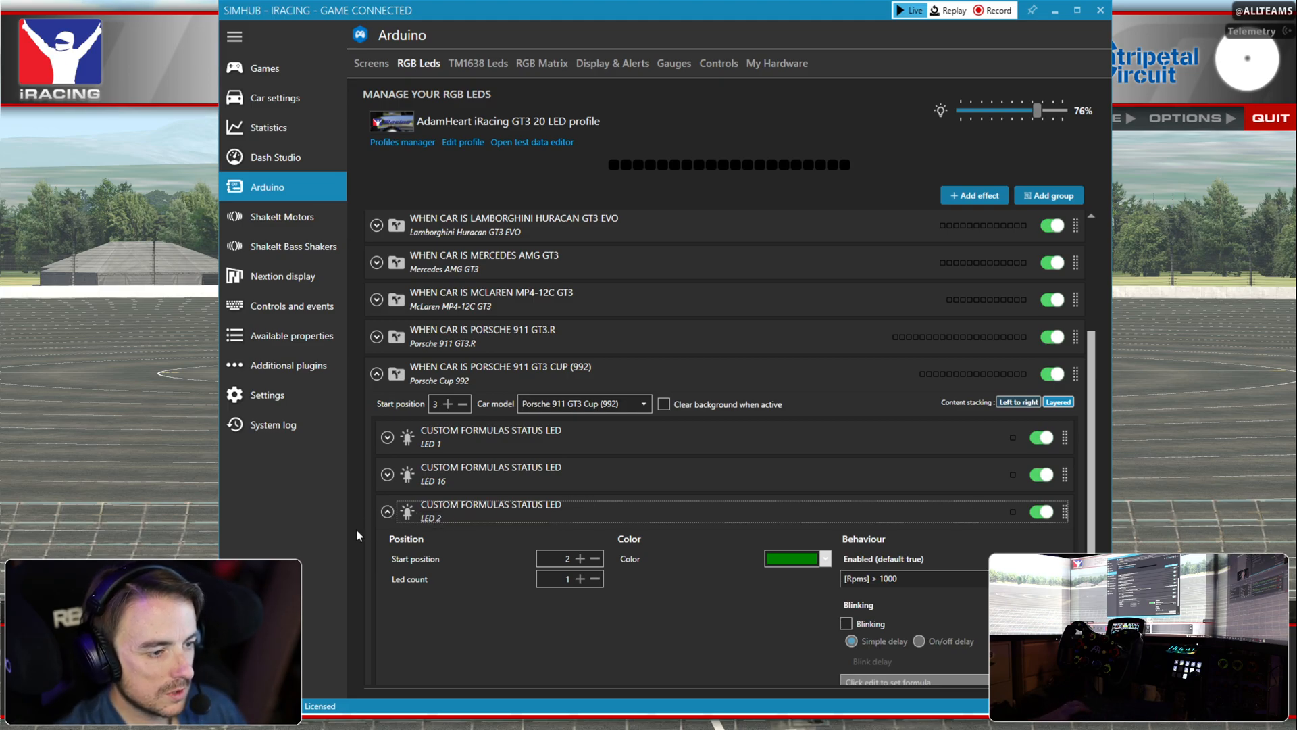
- Duplicate the LED 2 status light and rename the copy 'LED 14'
{"action": "scroll", "scroll_direction": "up", "scroll_amount": 3}
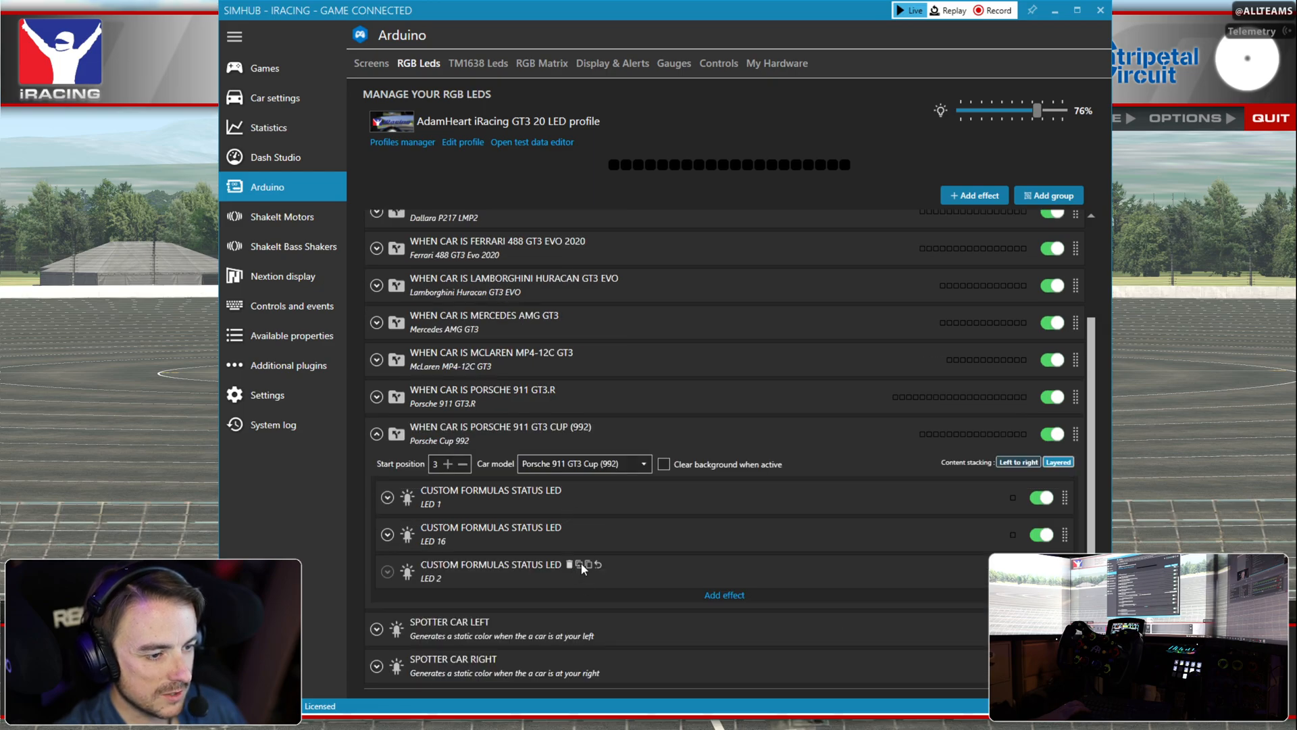
{"action": "left_click", "coordinate": [579, 565]}
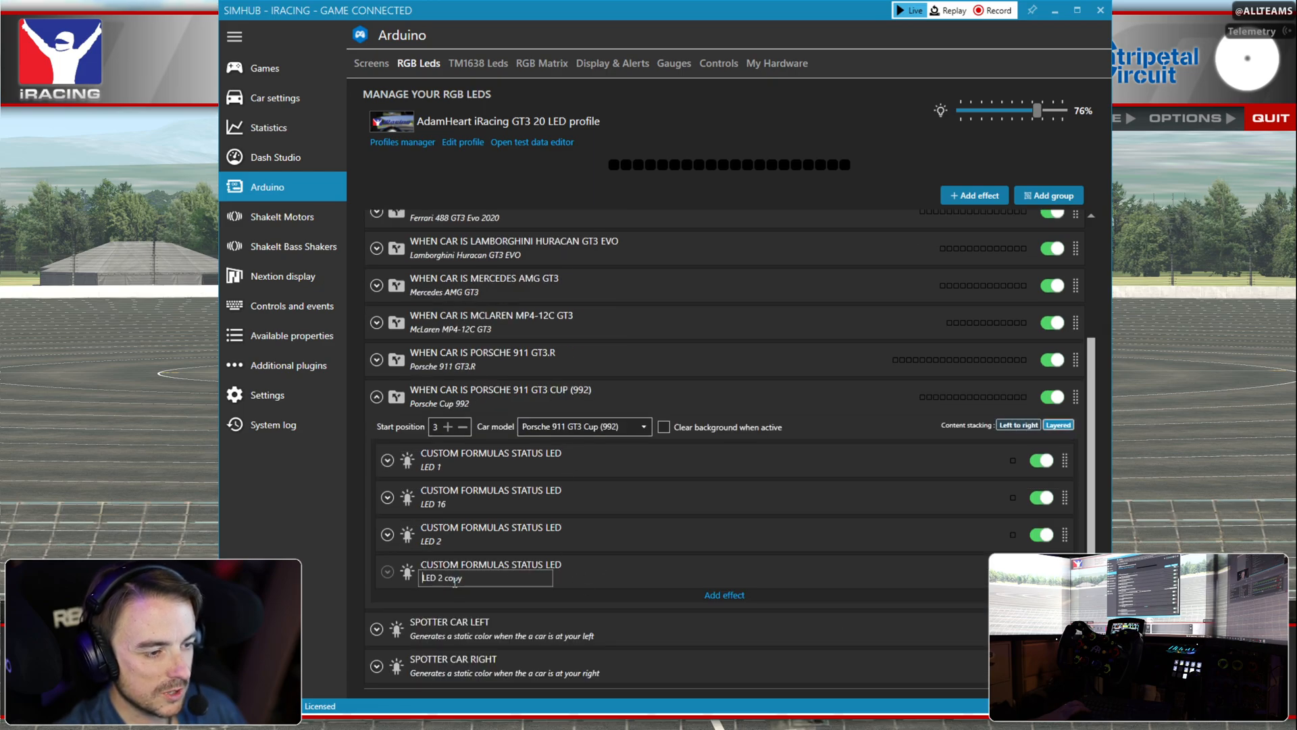
{"action": "type", "text": "LED 2"}
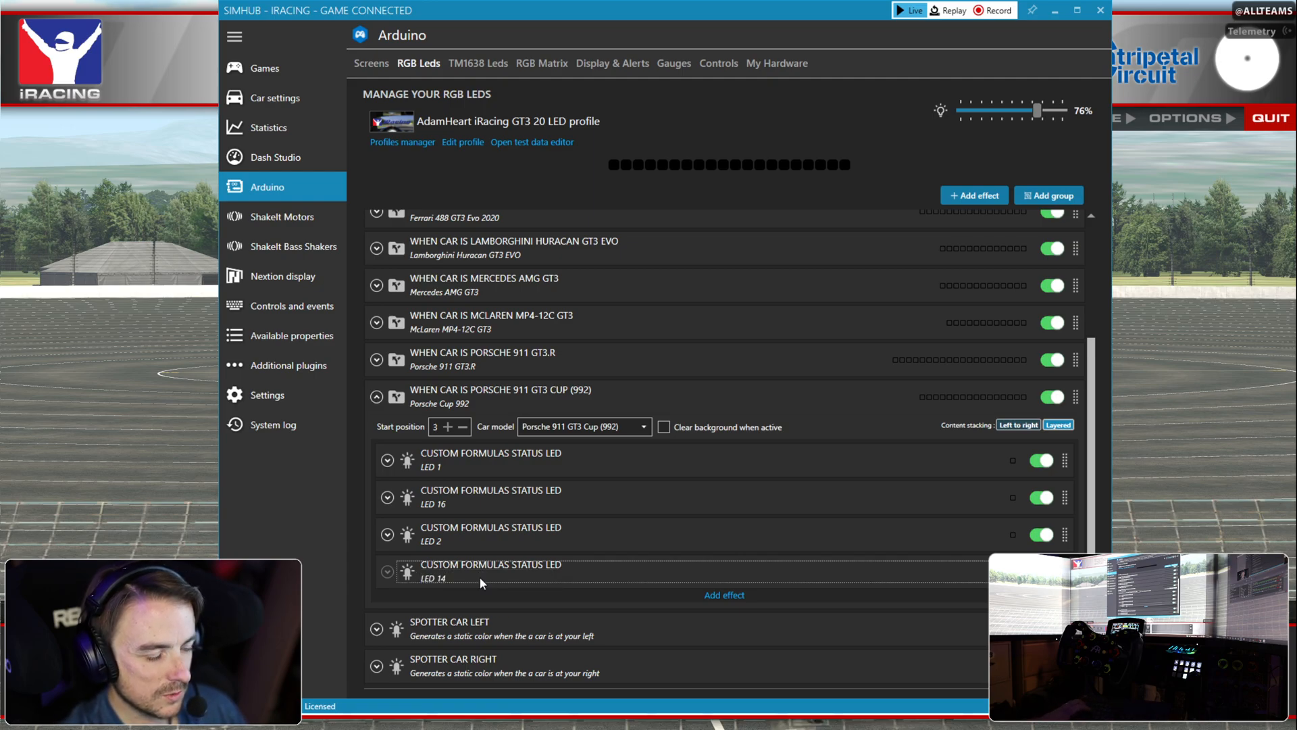
- Set LED 14's start position to 15 and bring up the effects list
{"action": "left_click", "coordinate": [386, 571]}
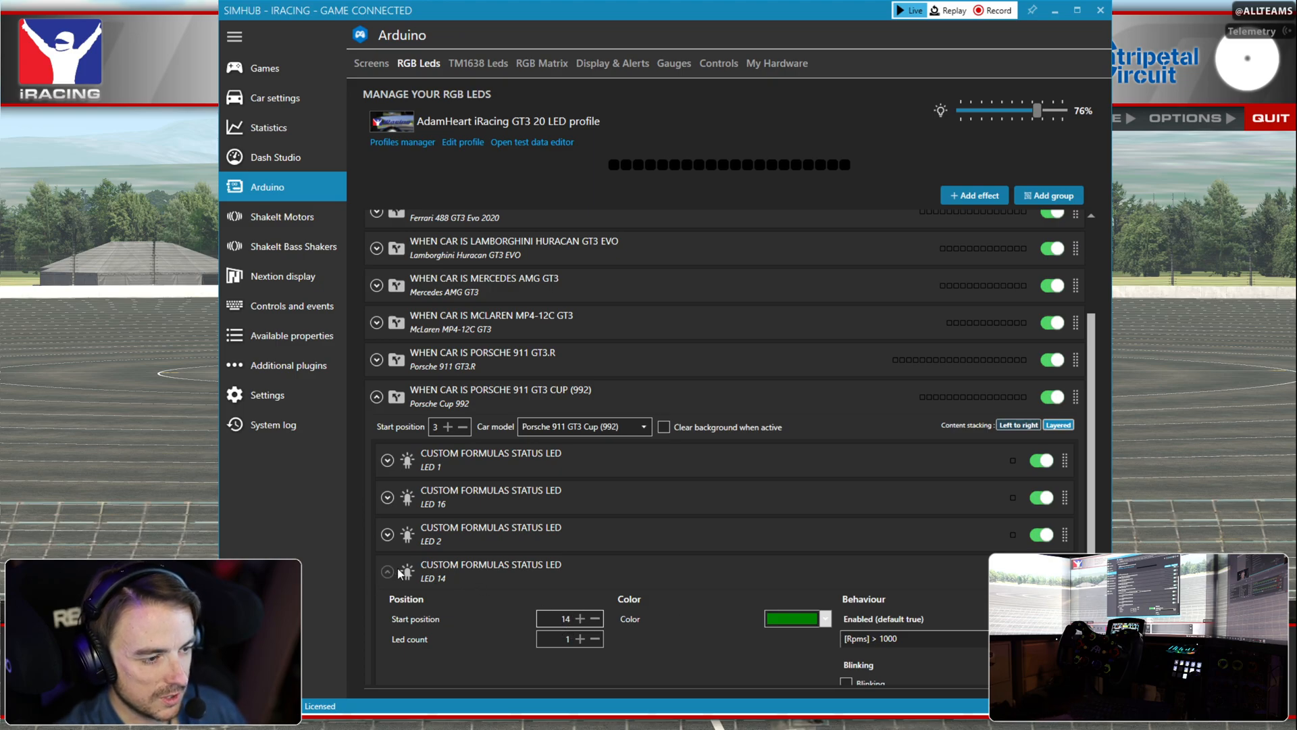
{"action": "left_click", "coordinate": [387, 571]}
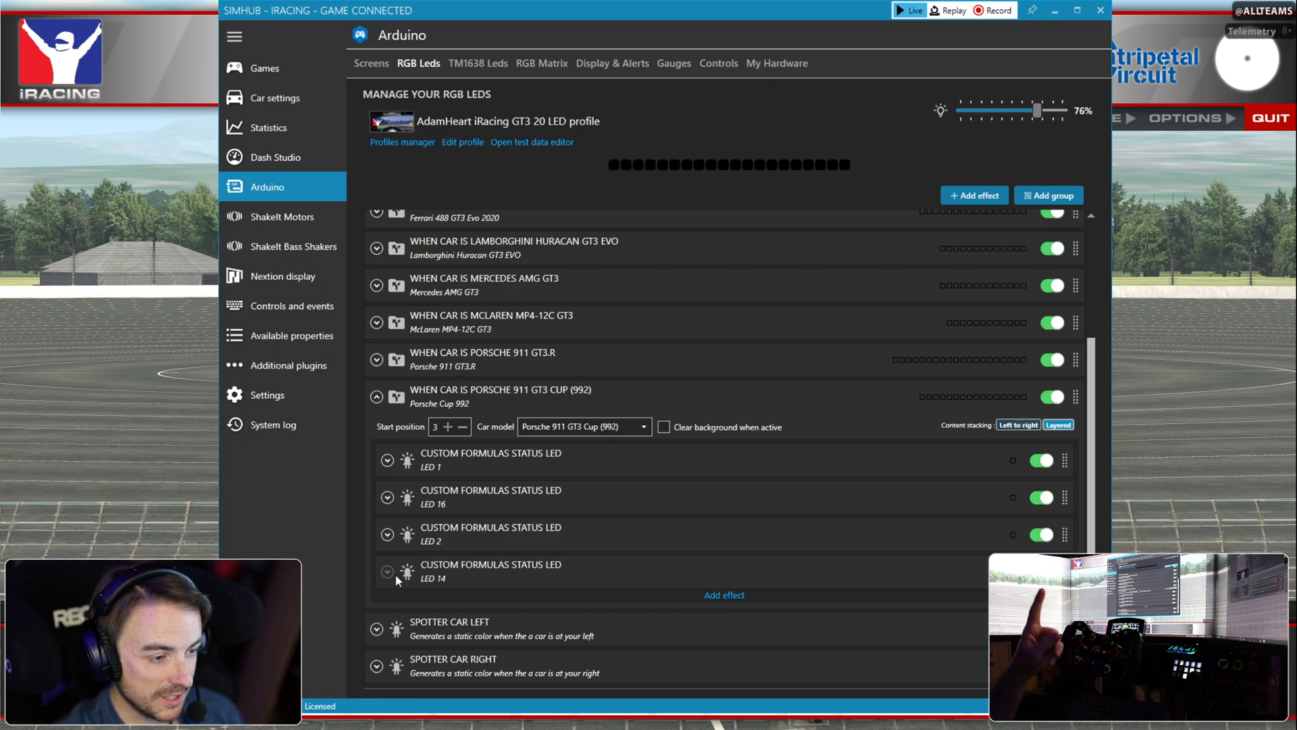
{"action": "left_click", "coordinate": [387, 572]}
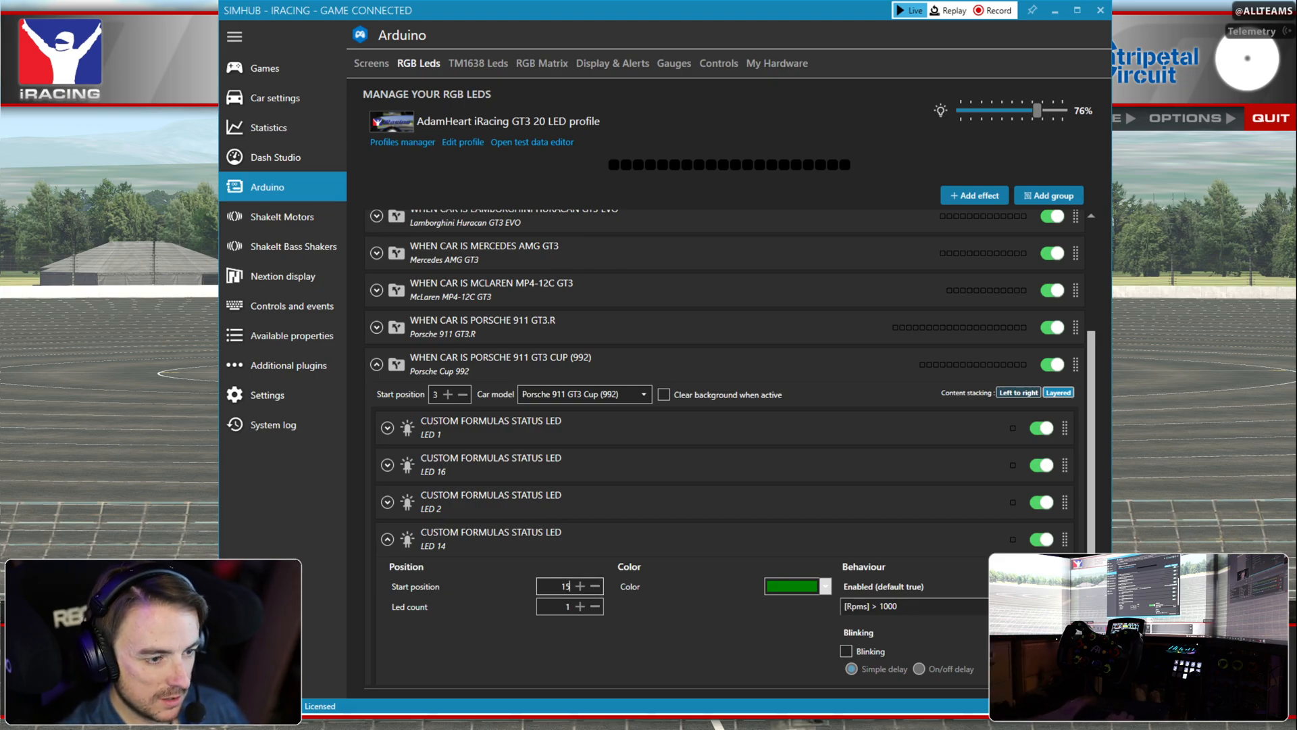
{"action": "left_click", "coordinate": [387, 542]}
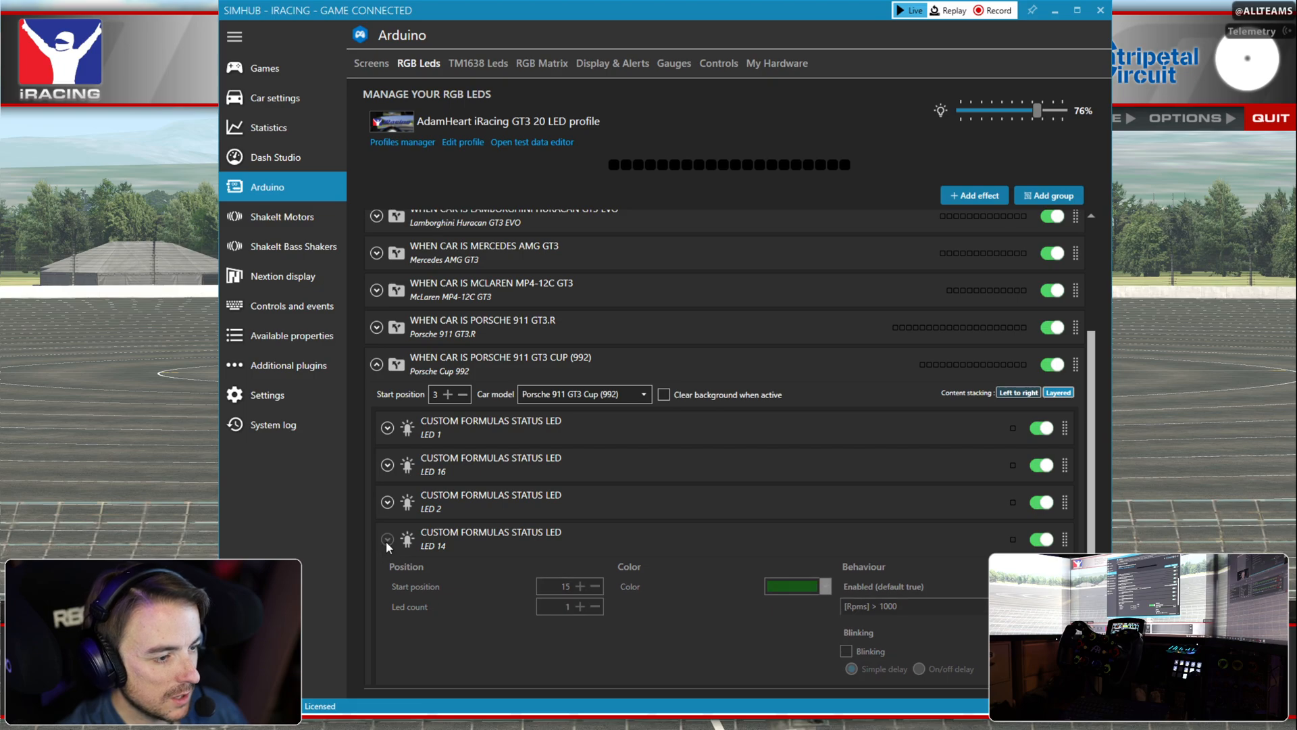
{"action": "left_click", "coordinate": [973, 196]}
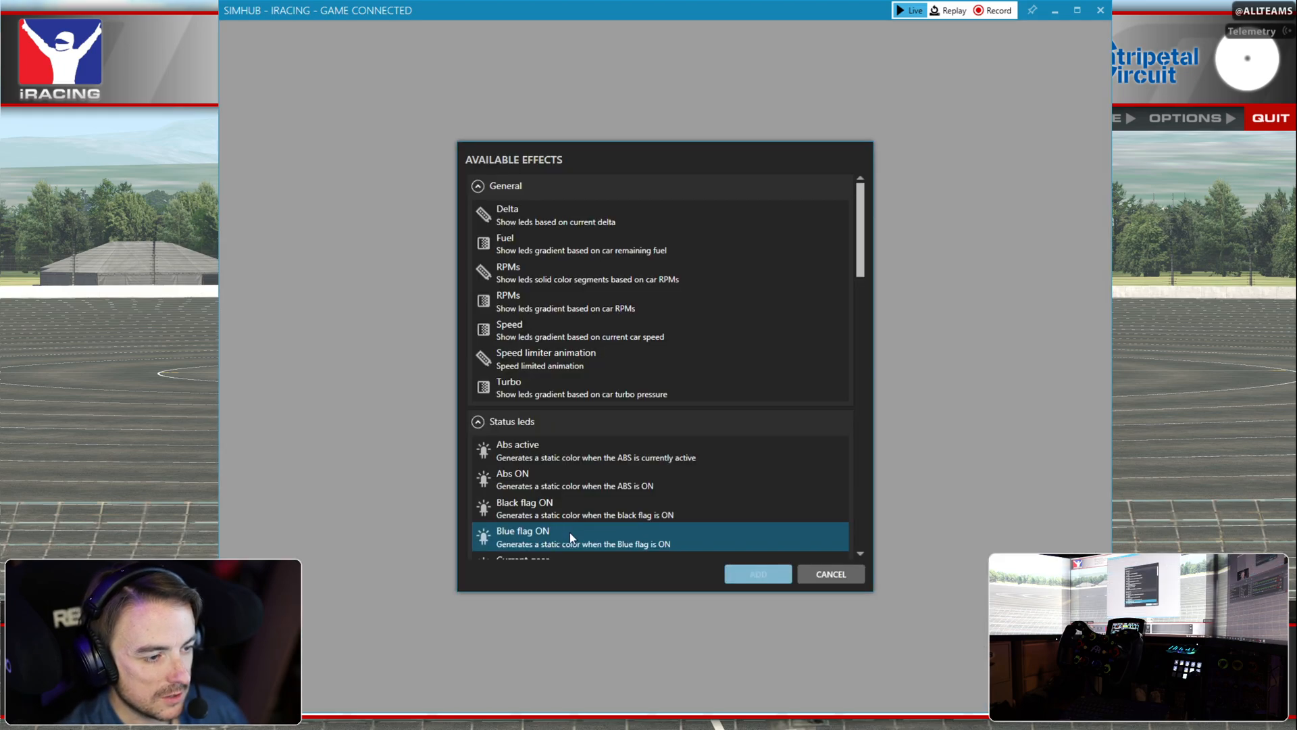
- Add a green status LED at start position 3 and open its enabling formula
{"action": "scroll", "scroll_direction": "down", "scroll_amount": 3}
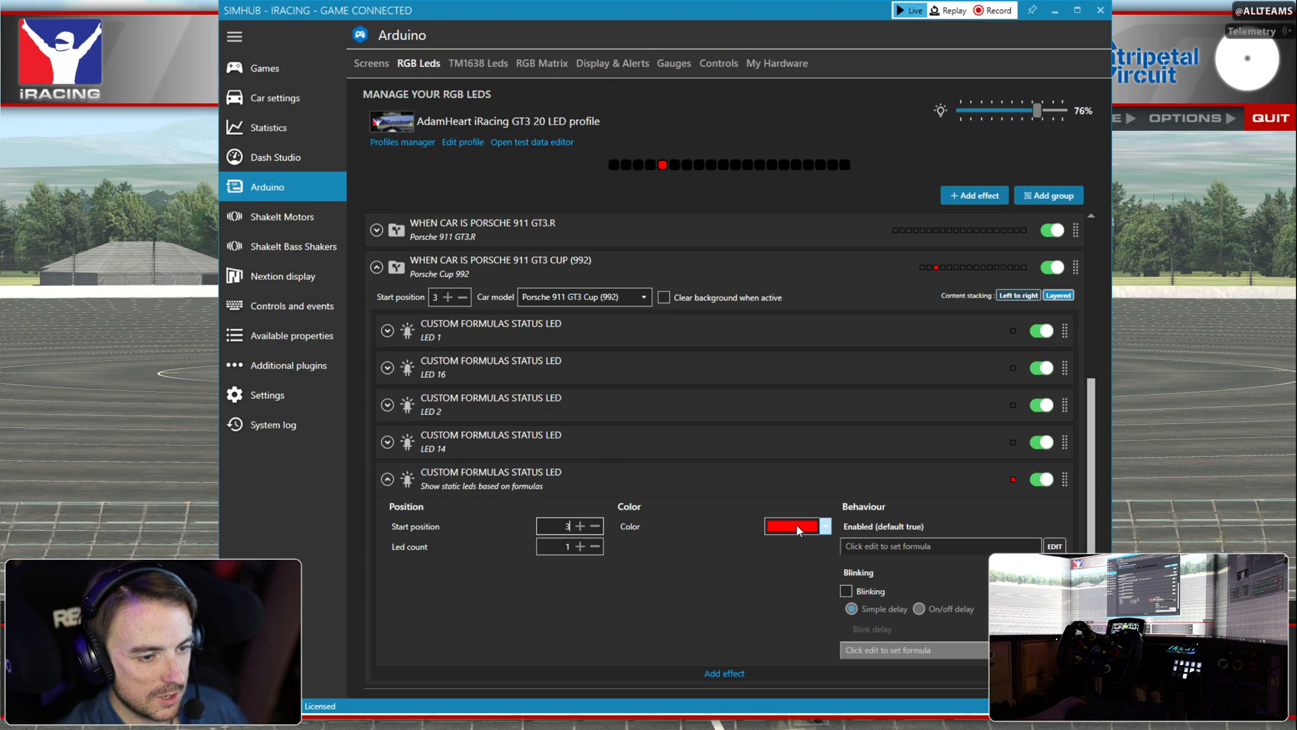
{"action": "left_click", "coordinate": [793, 526]}
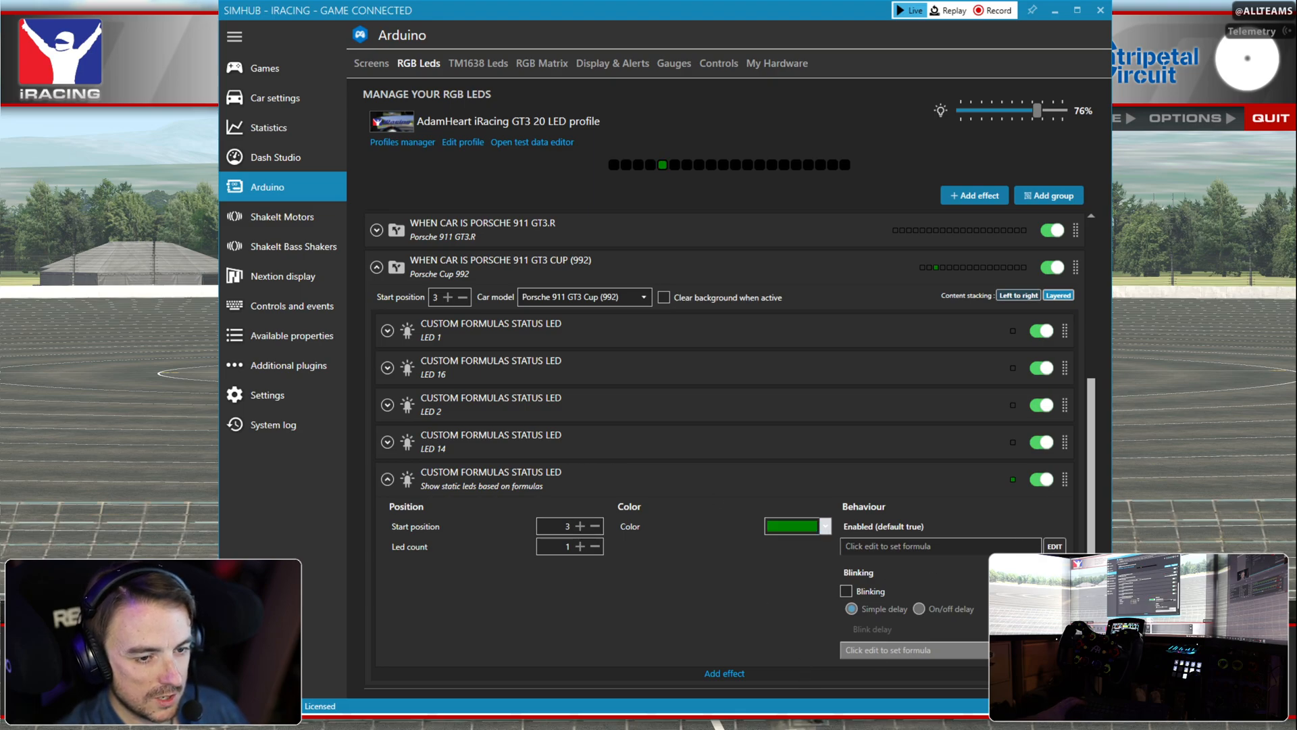
{"action": "left_click", "coordinate": [1055, 546]}
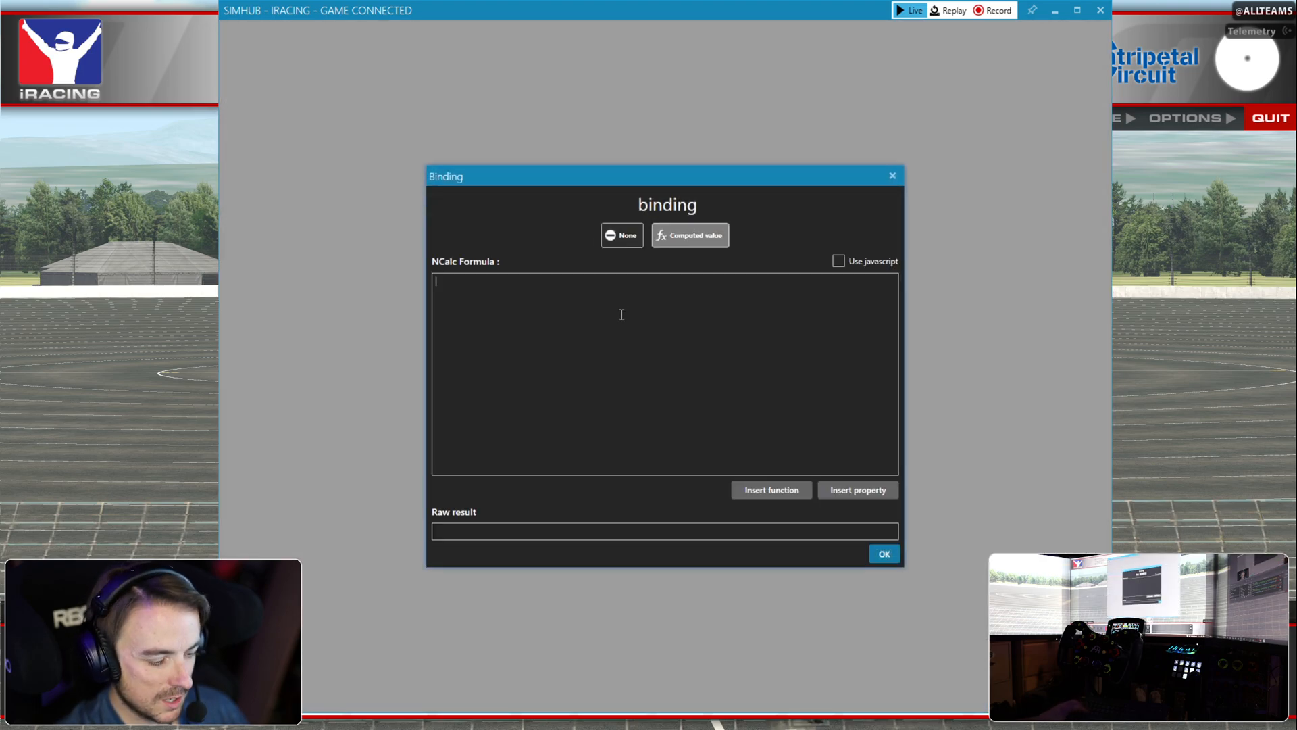
- Enter [Rpms] > 1500 as the position-3 LED's enabling formula and confirm it
{"action": "type", "text": "[Rpms]"}
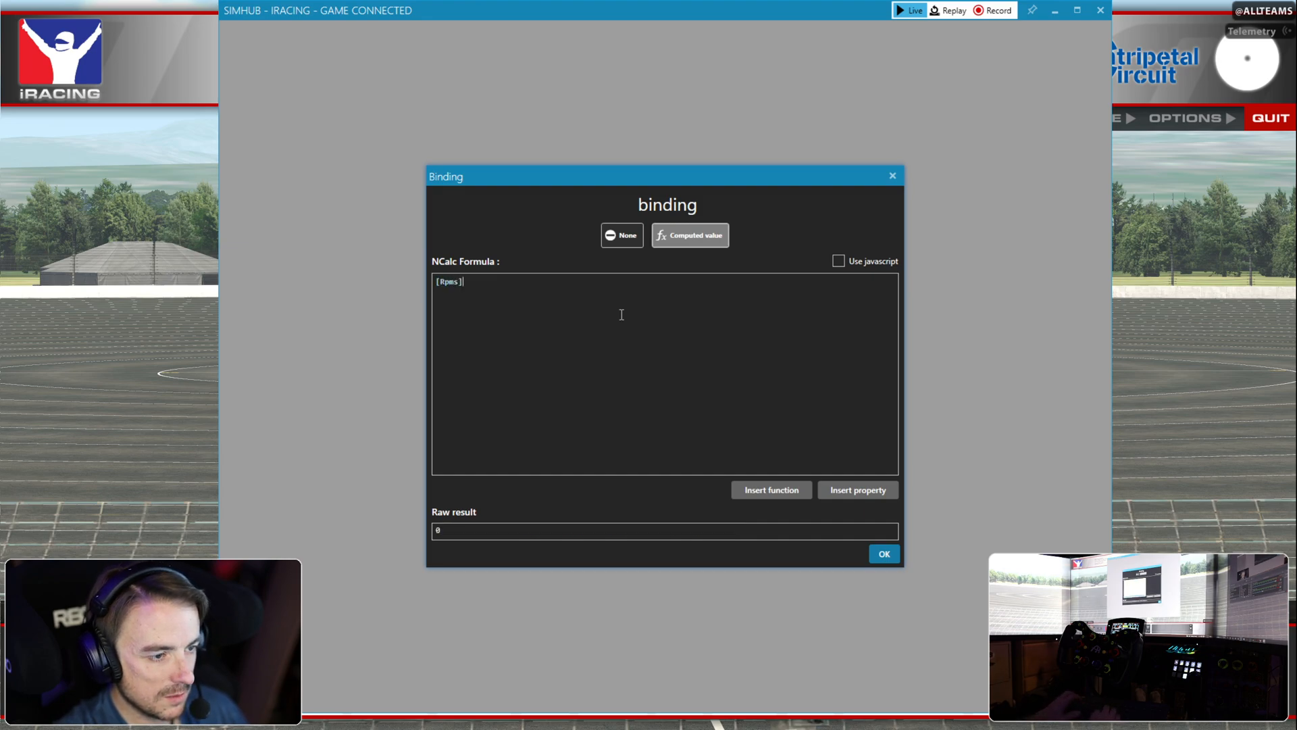
{"action": "type", "text": "> 15"}
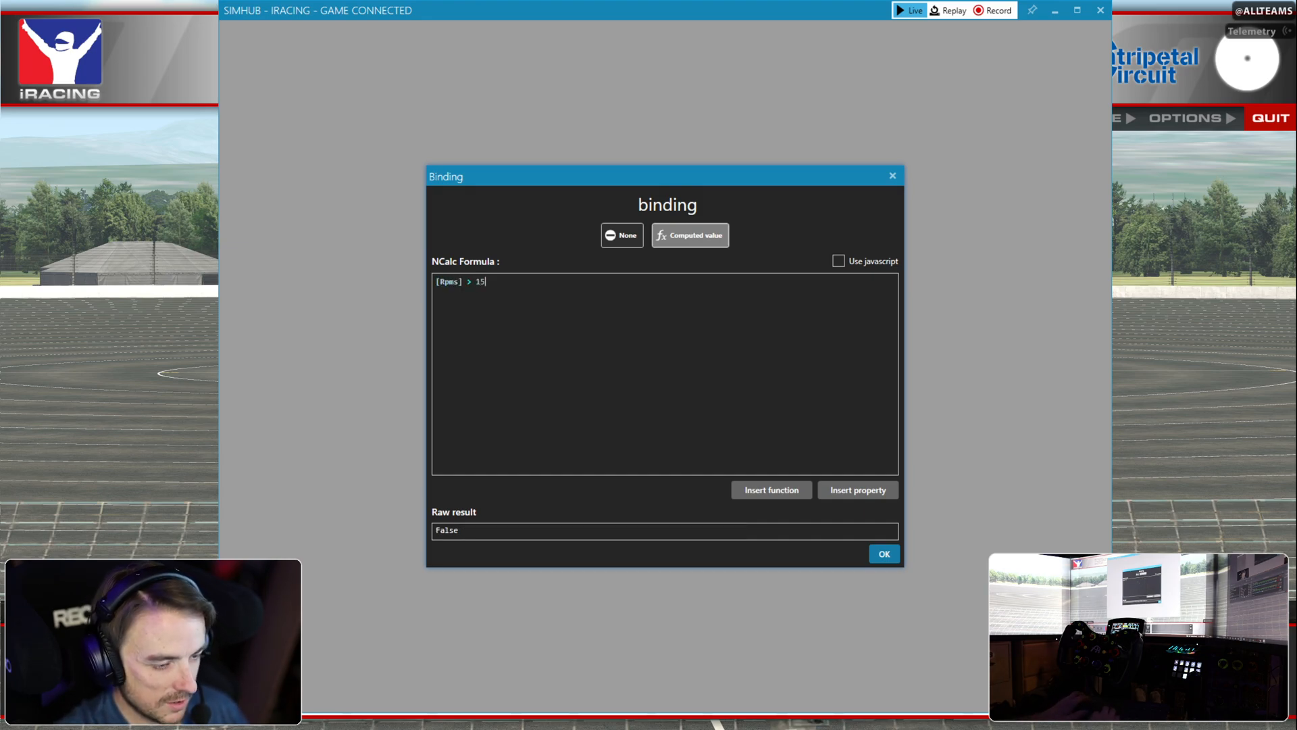
{"action": "type", "text": "00"}
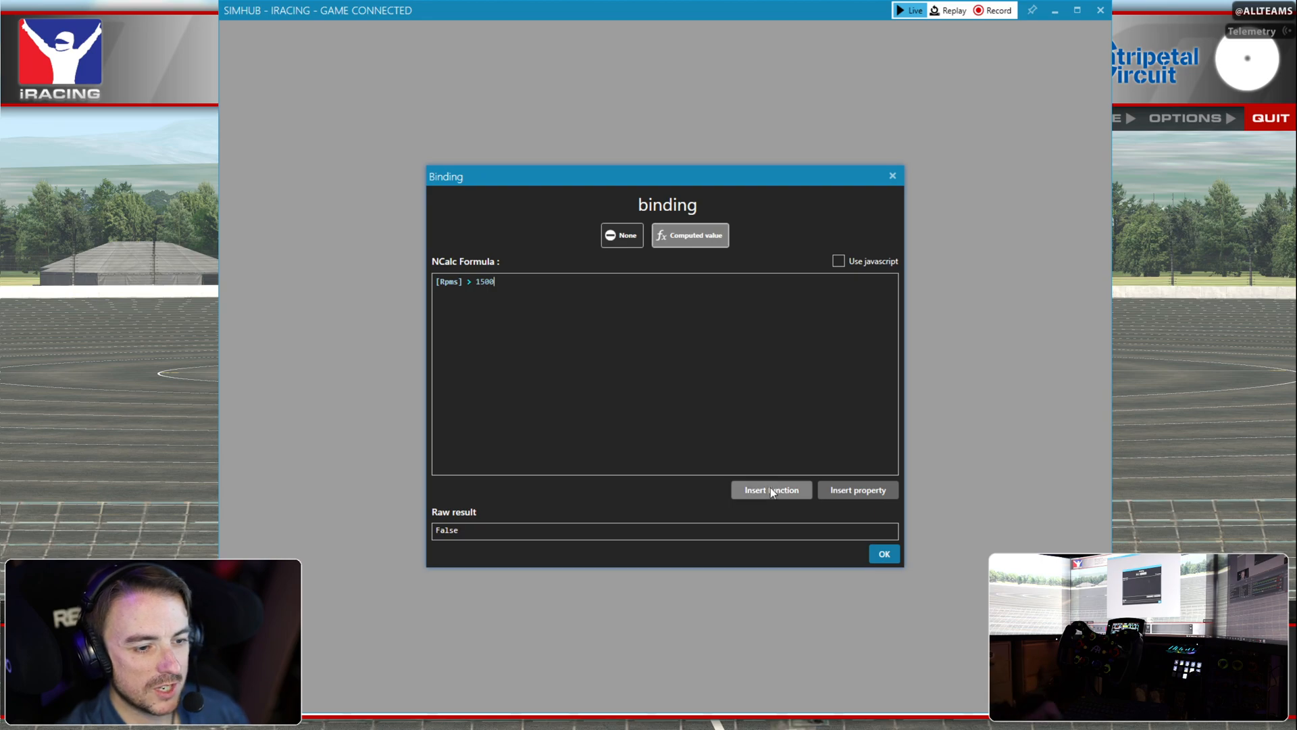
{"action": "left_click", "coordinate": [883, 554]}
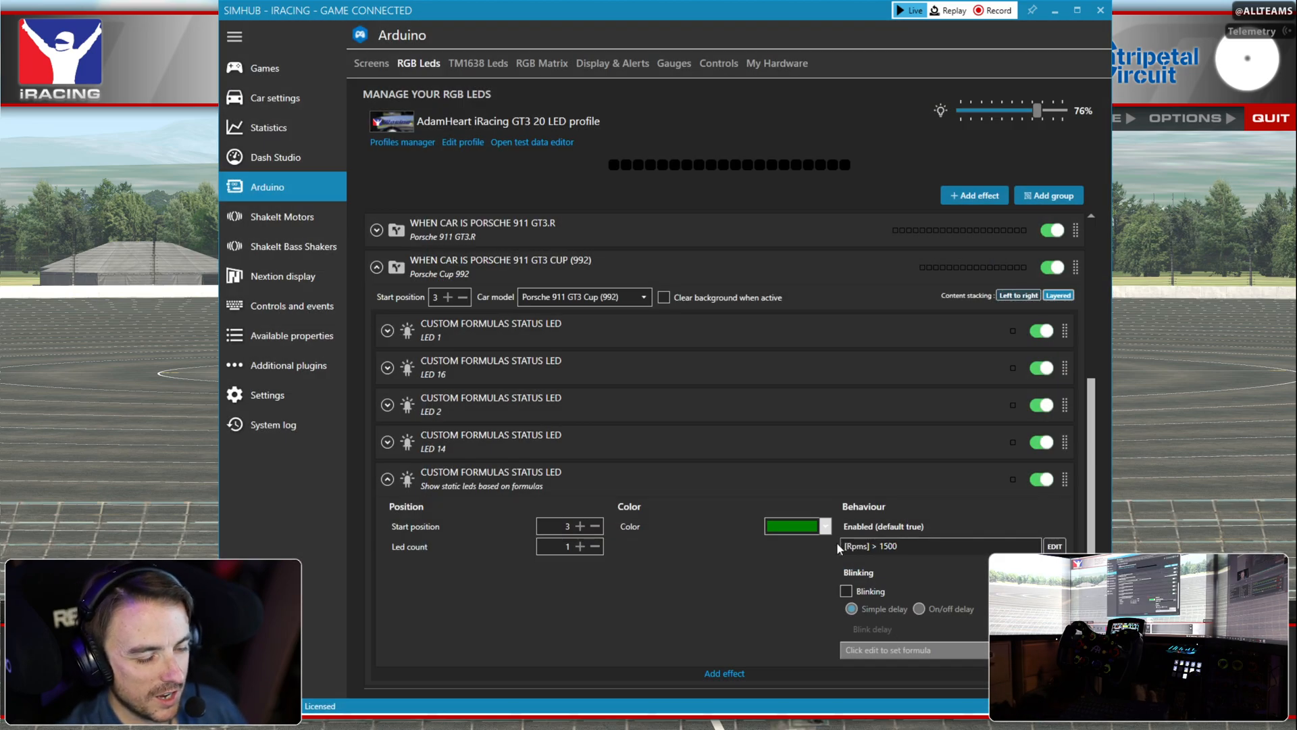
- Collapse the position-3 status LED and name it 'LED 3'
{"action": "scroll", "scroll_direction": "down", "scroll_amount": 3}
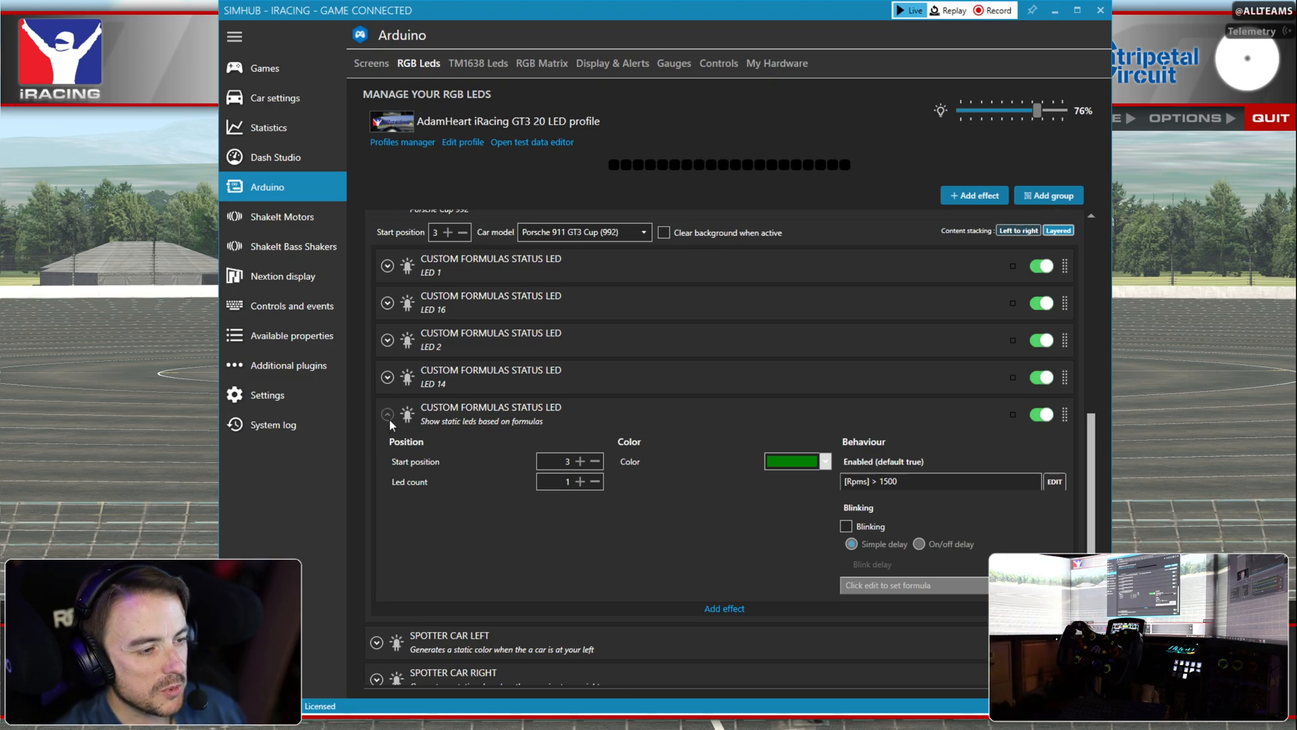
{"action": "left_click", "coordinate": [386, 414]}
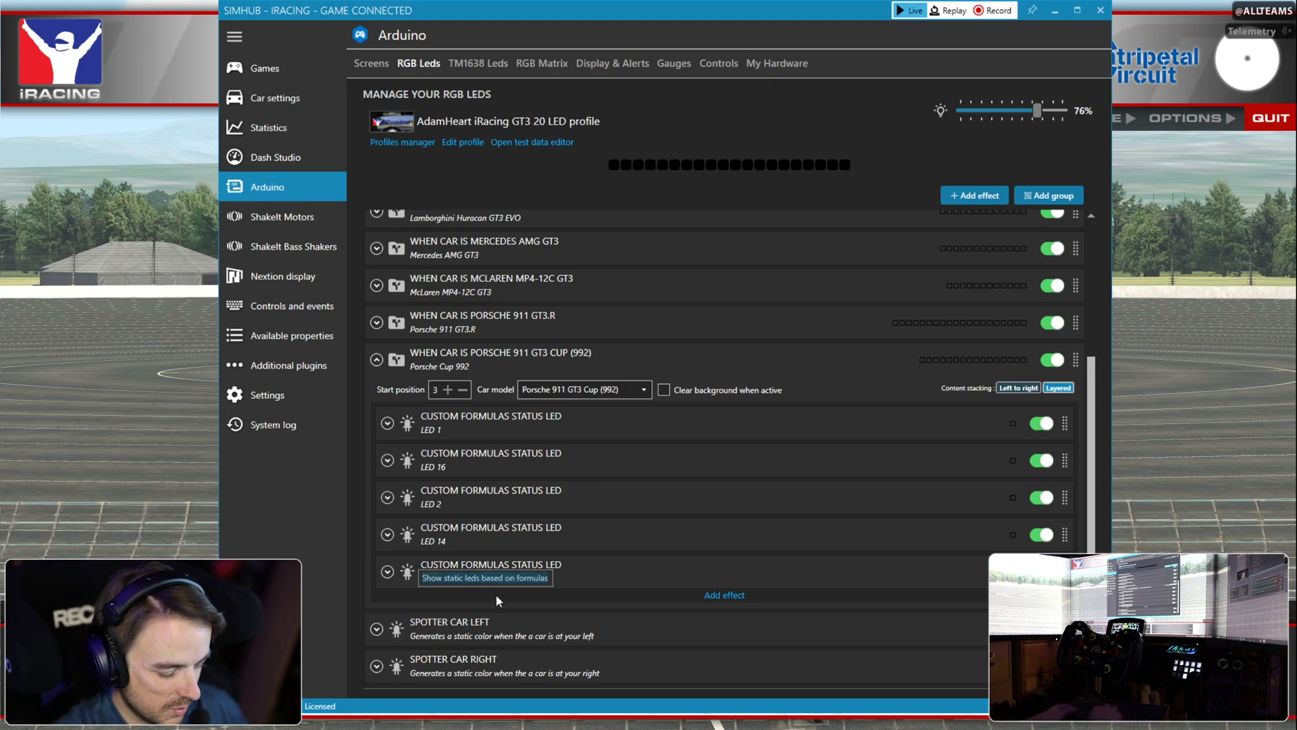
{"action": "type", "text": "RPO"}
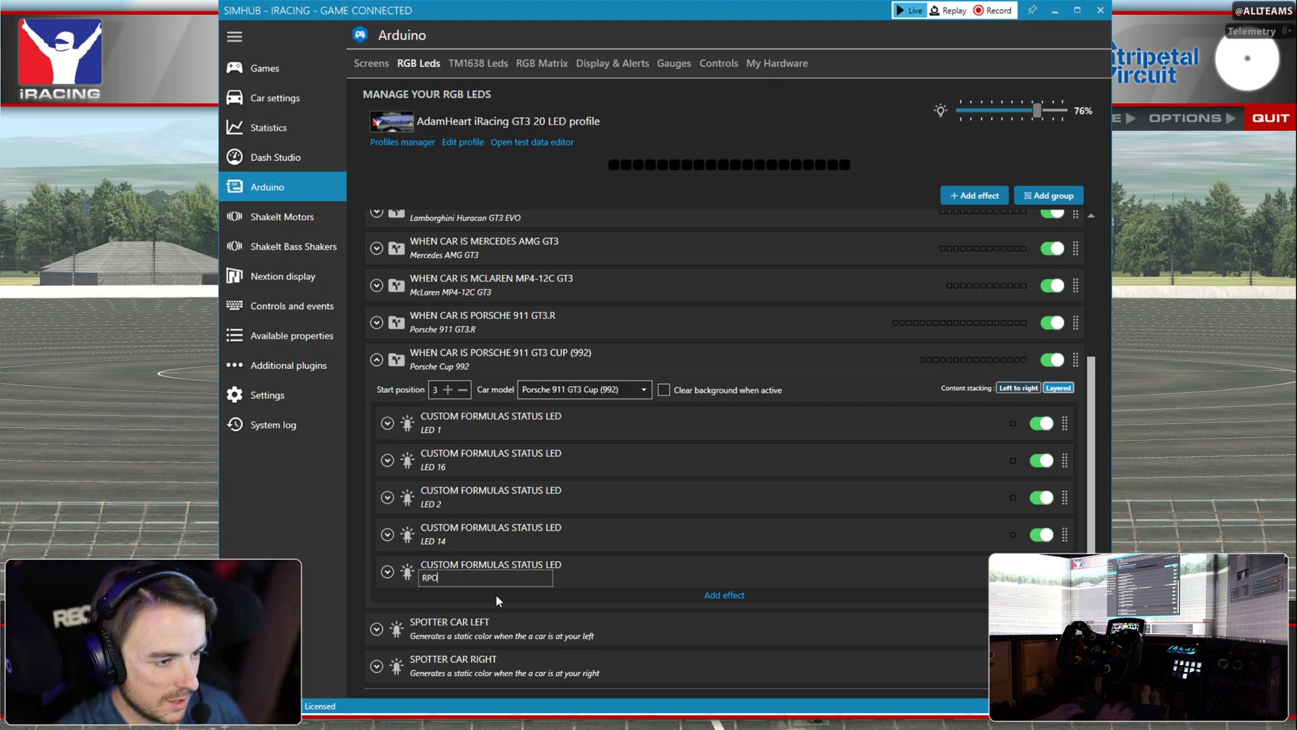
{"action": "type", "text": "LED 3"}
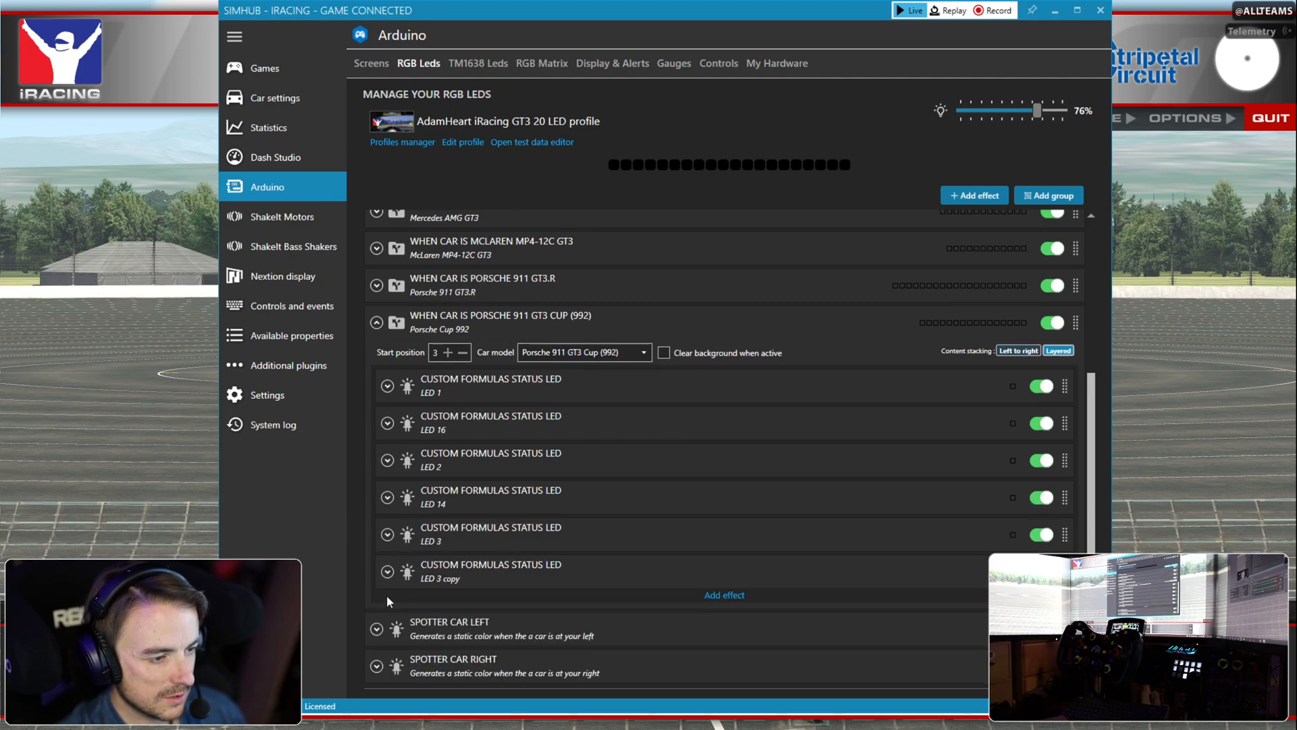
- Rename the copied LED 'LED 14' with start position 14
{"action": "left_click", "coordinate": [386, 571]}
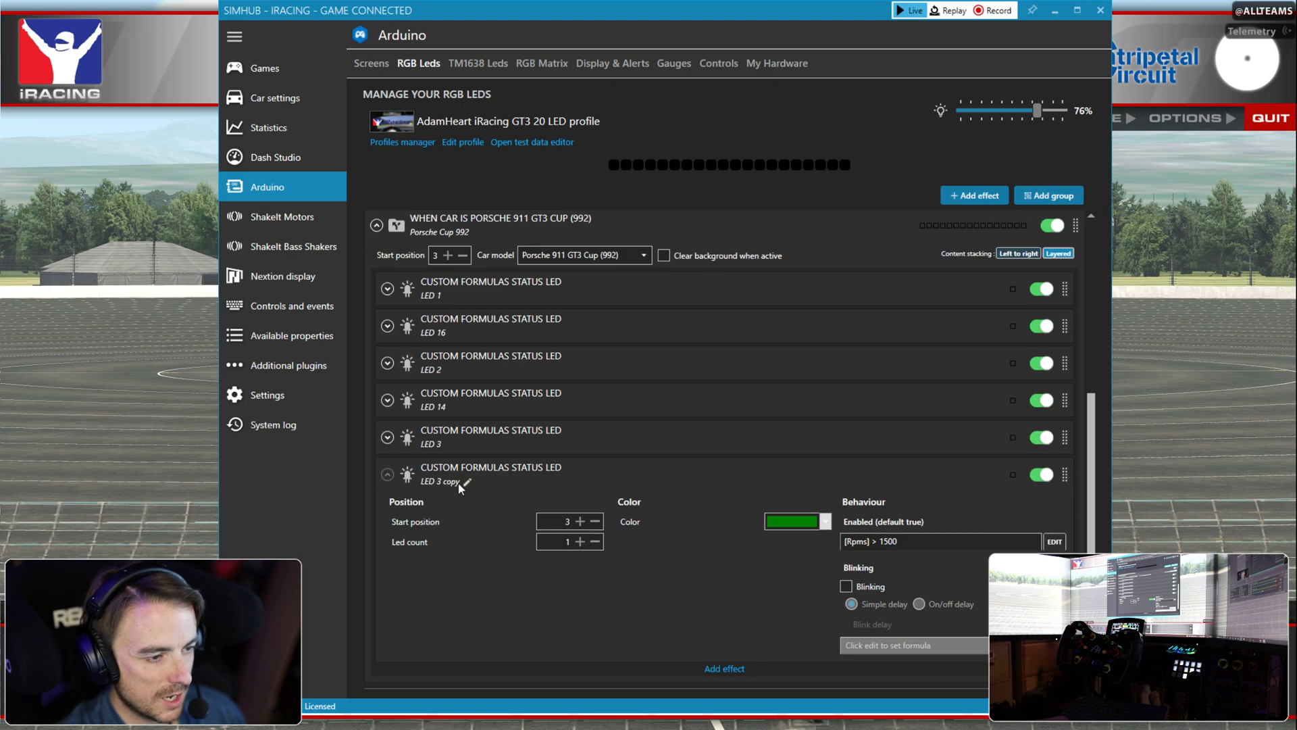
{"action": "left_click", "coordinate": [438, 480]}
{"action": "type", "text": "LED 14"}
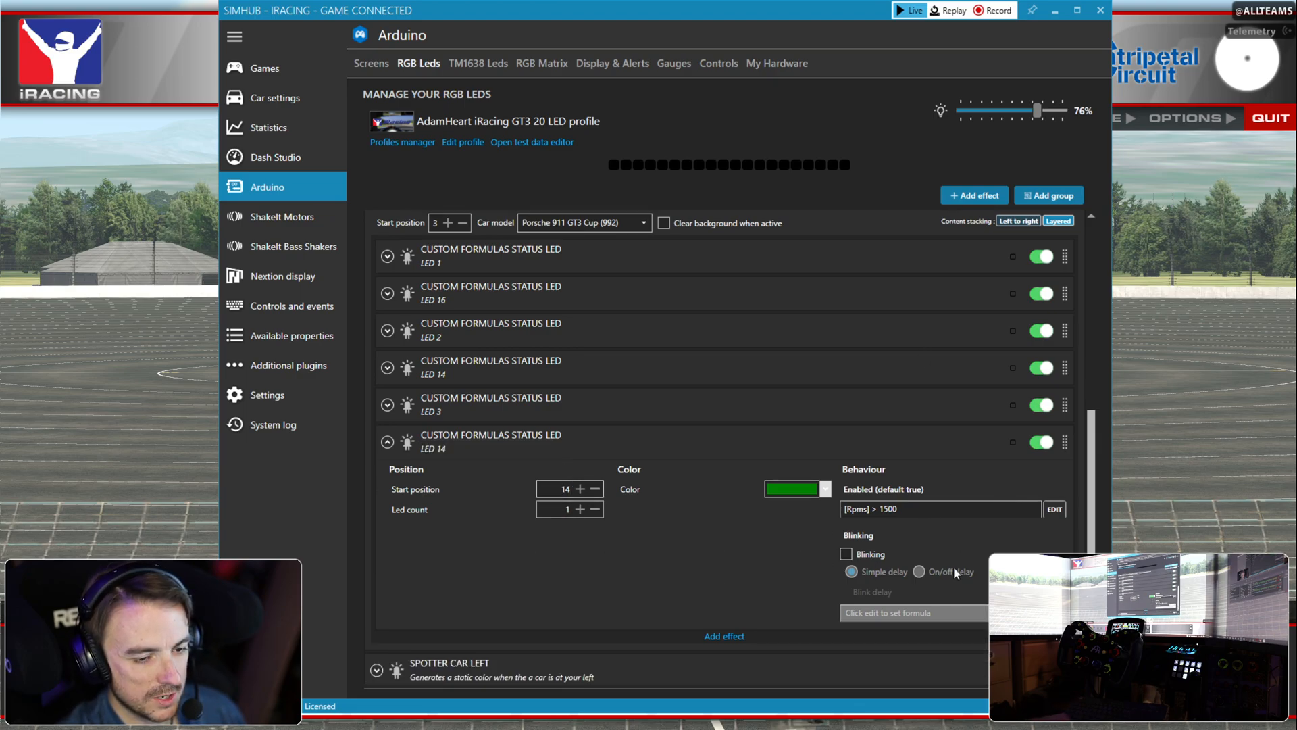
{"action": "scroll", "scroll_direction": "up", "scroll_amount": 3}
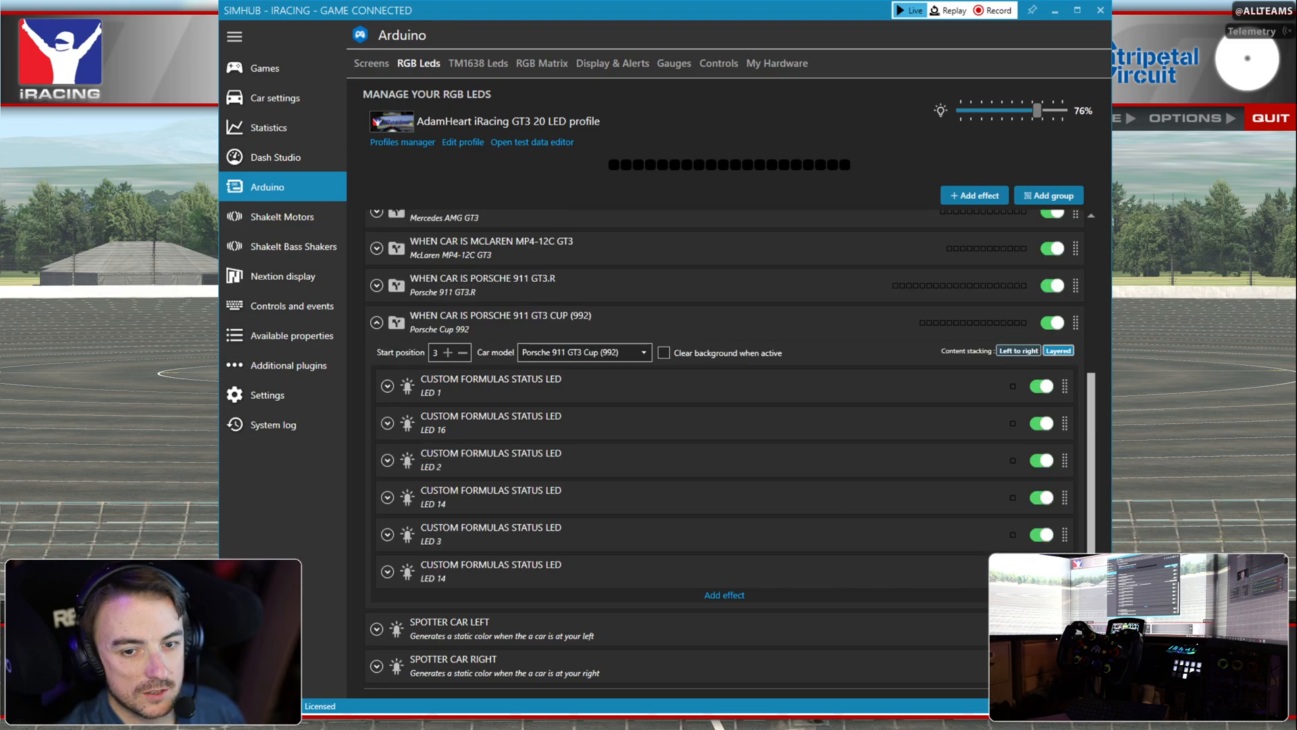